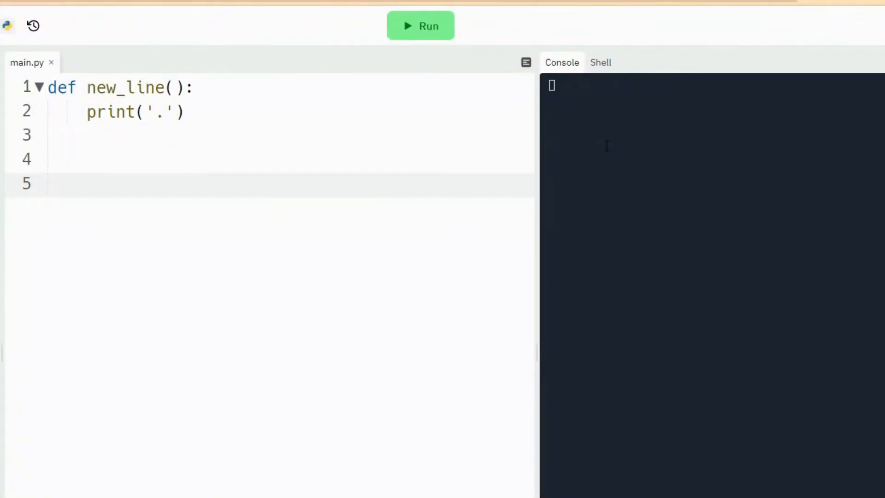
Add a new_line(); call after the definition and change its print from '.' to '#', then run.
left_click(48, 183)
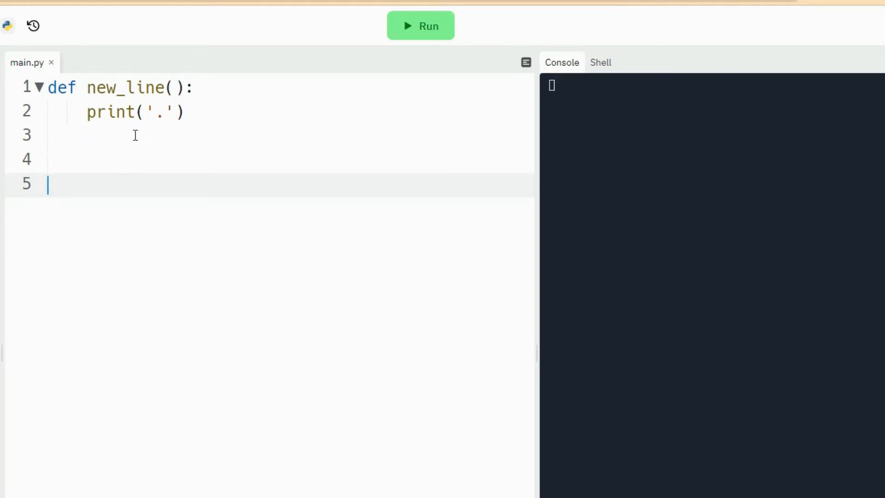
left_click(88, 87)
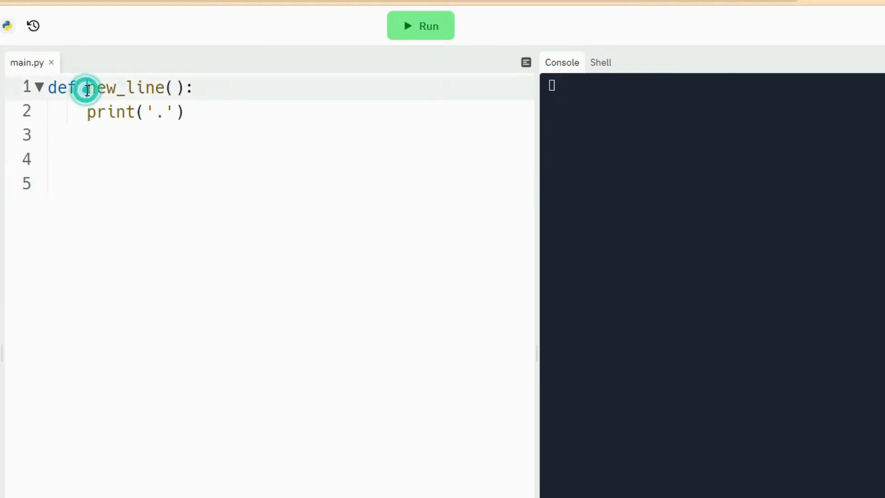
left_click(85, 88)
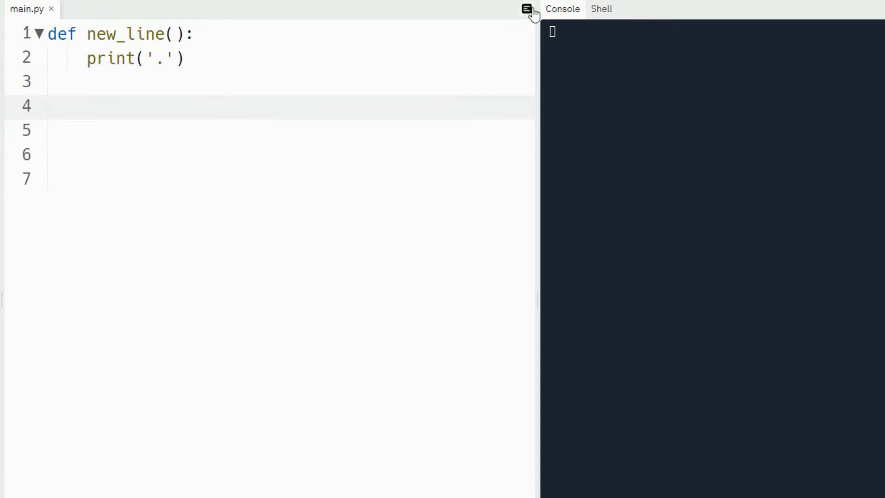
type("new")
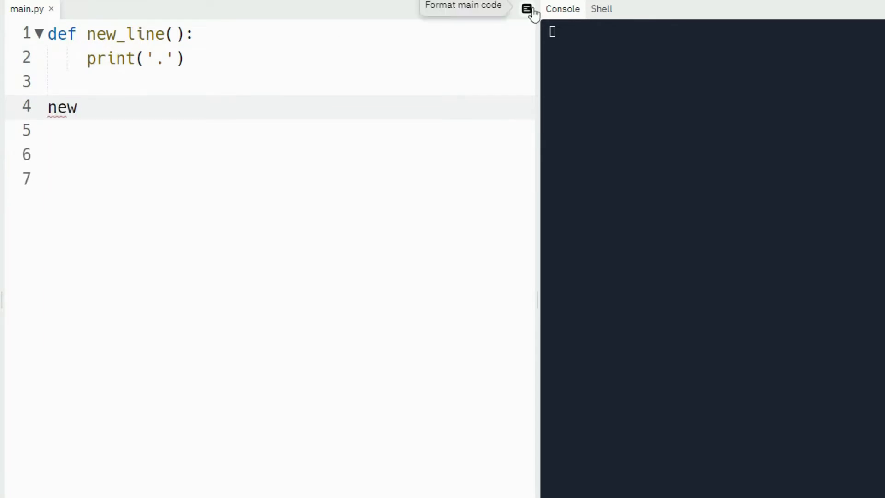
type("_line(")
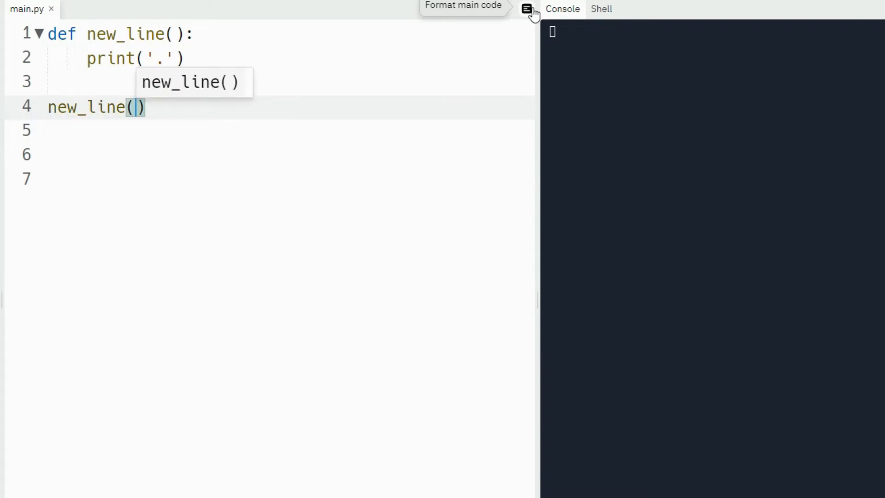
type(";")
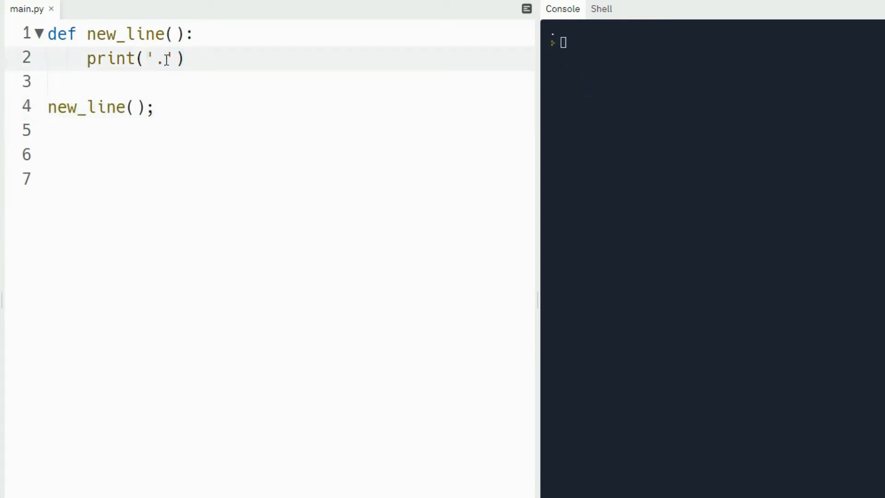
type("#")
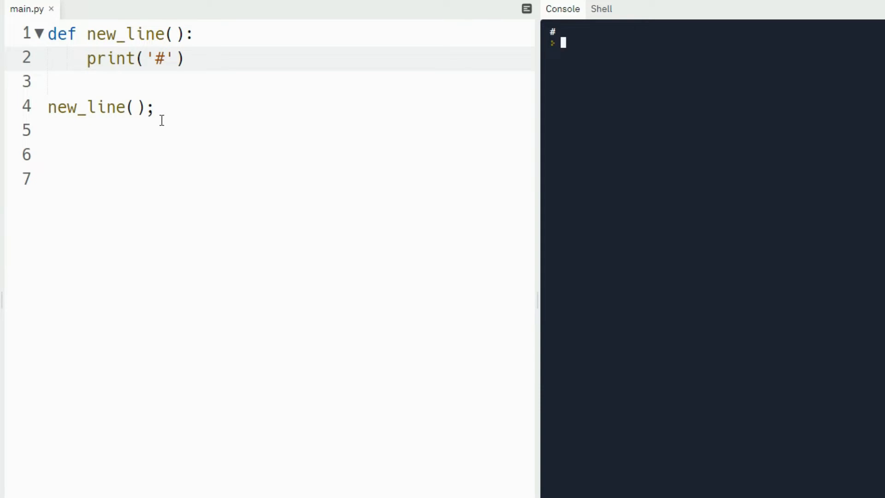
mouse_move(161, 107)
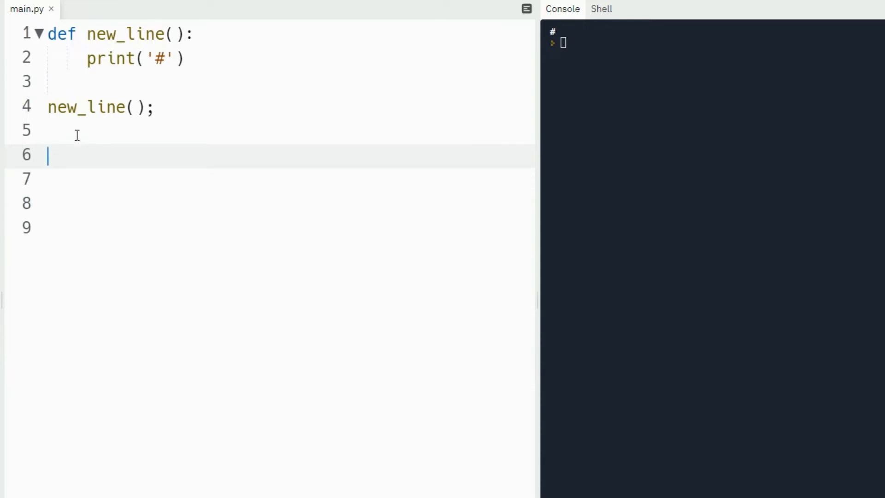
Write the header def three_lines(): and discard a stray print line in its body.
left_click(174, 59)
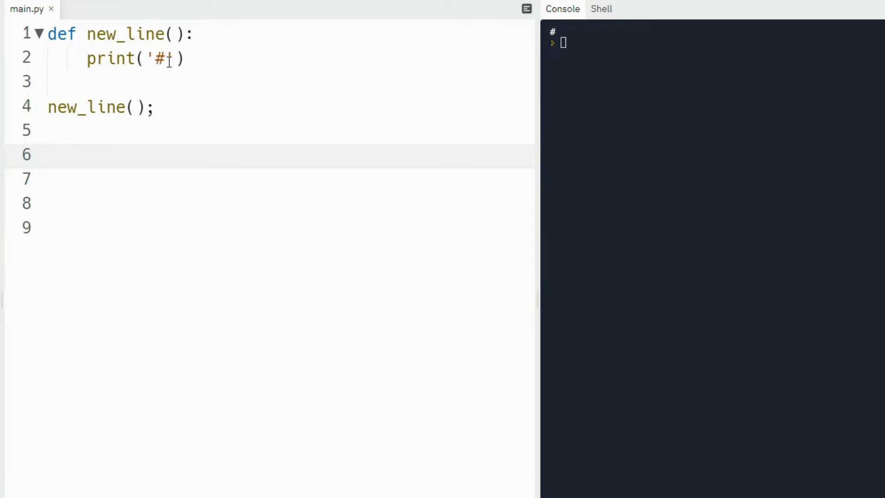
type("def")
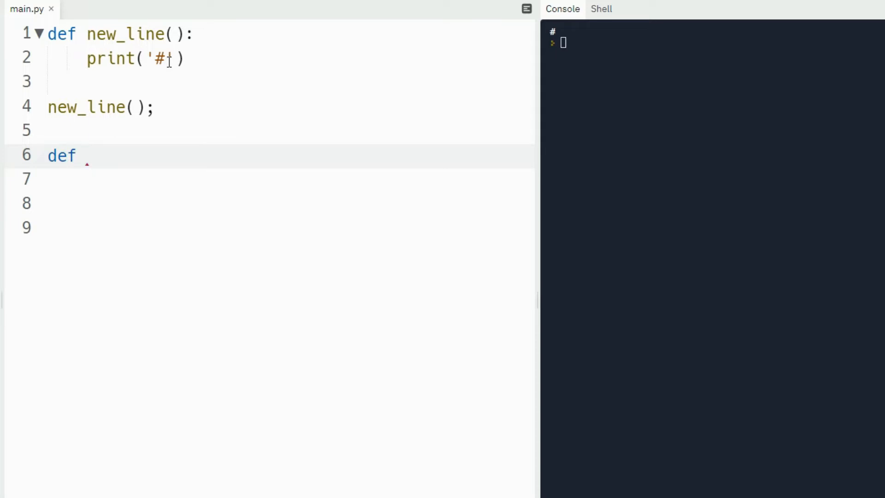
type("t")
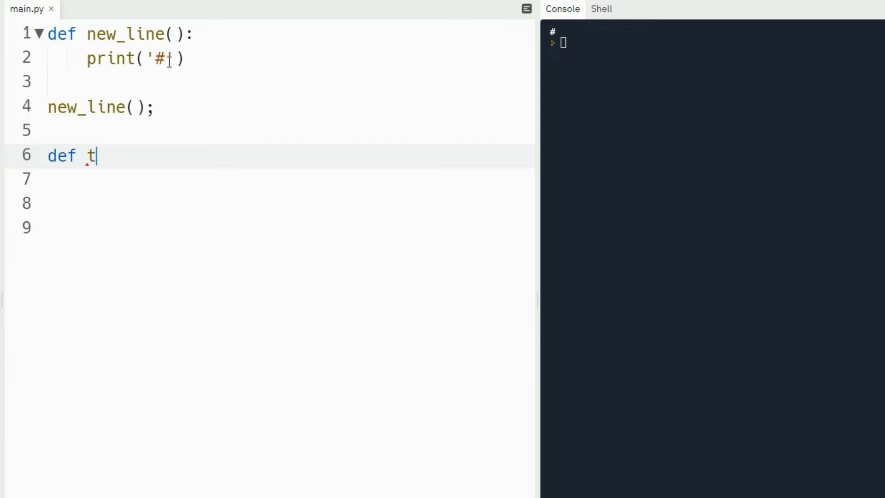
type("hree_")
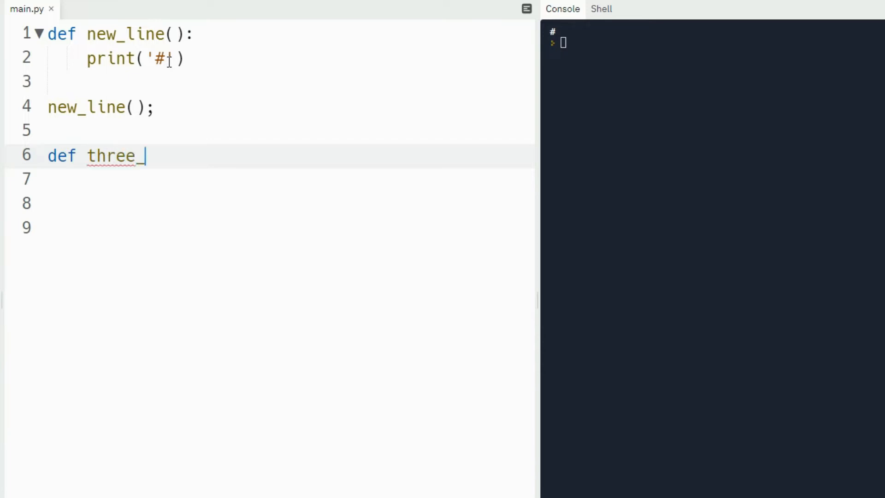
type("lines")
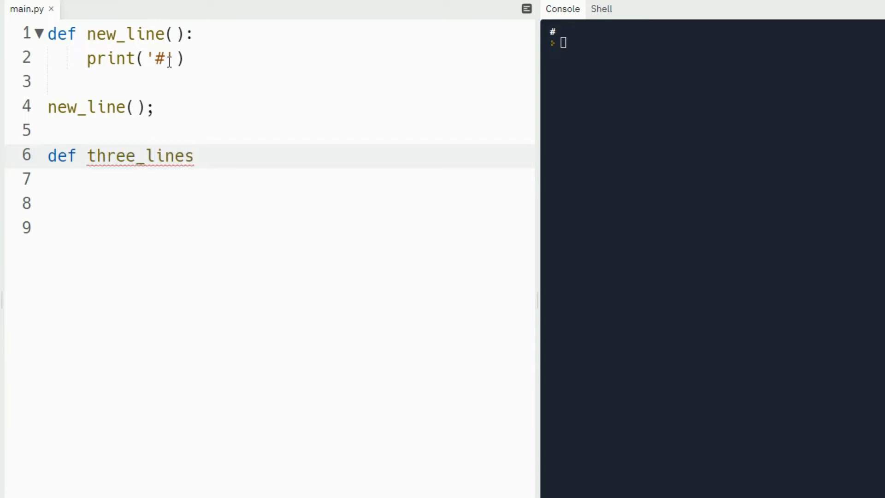
type("():")
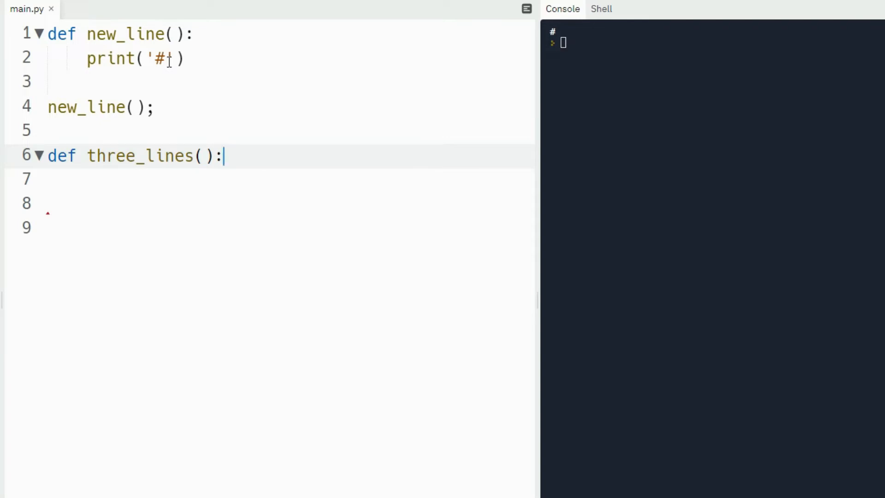
key("enter")
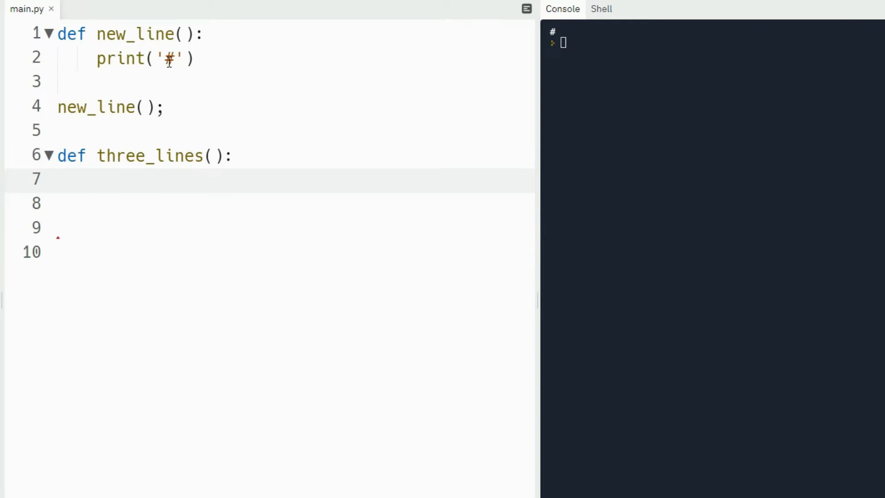
type("print")
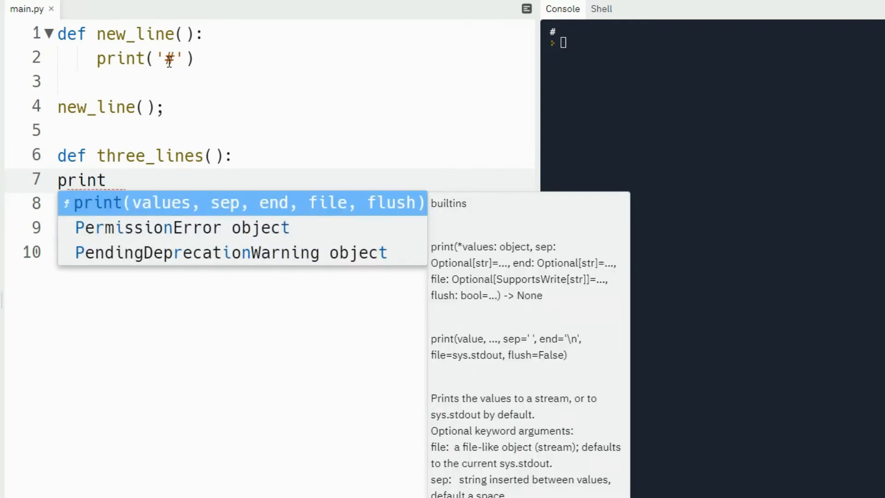
key("Backspace")
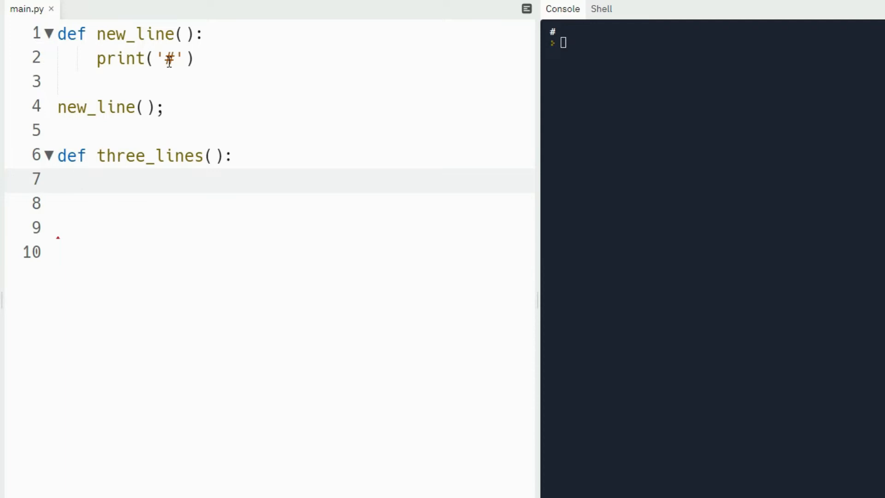
Fill the three_lines body with three indented new_line(); calls using autocomplete.
left_click(76, 179)
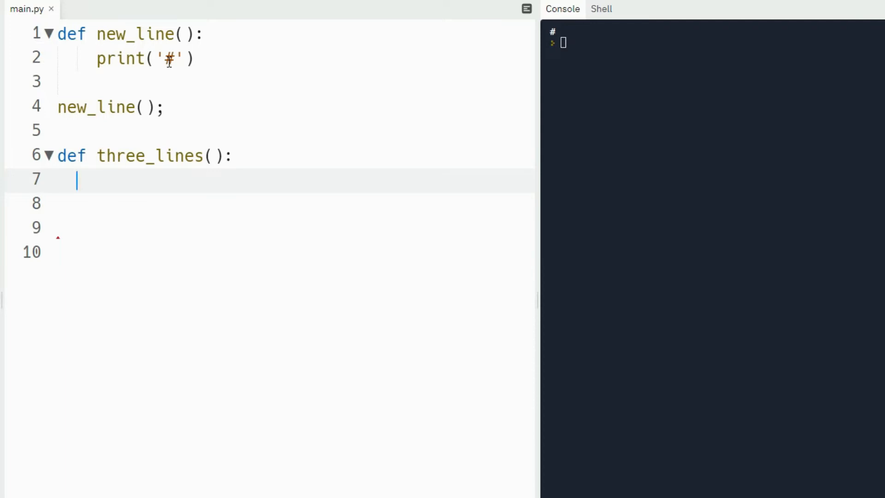
type("print")
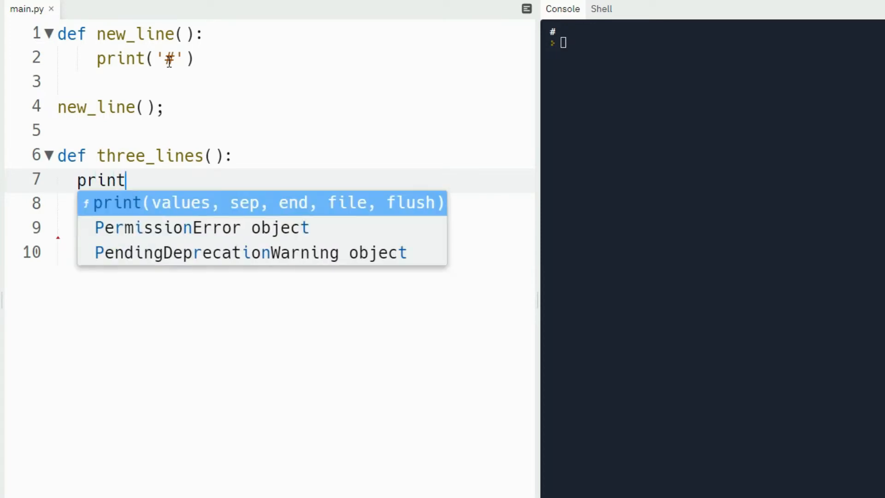
type("(")
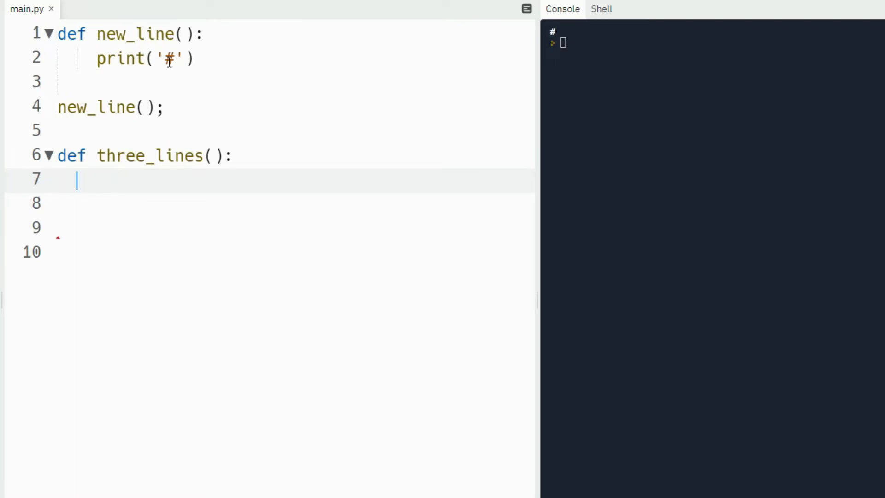
type("new")
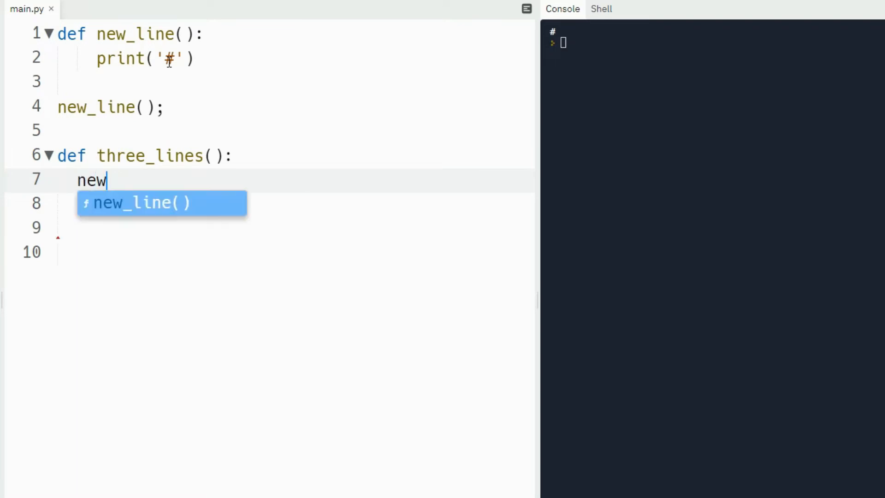
key("Tab")
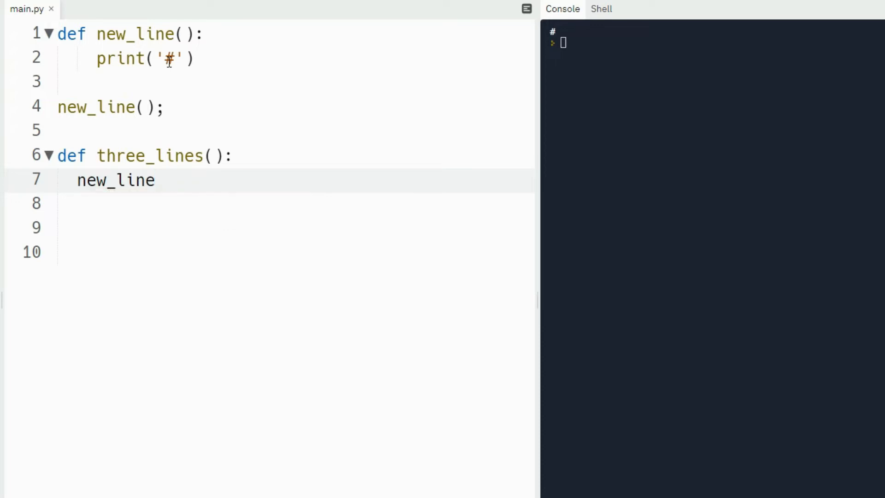
type("();")
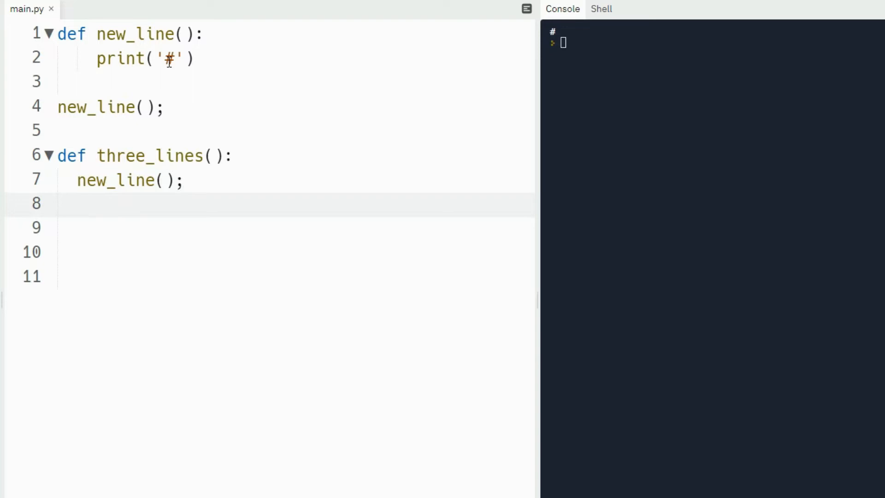
type("new")
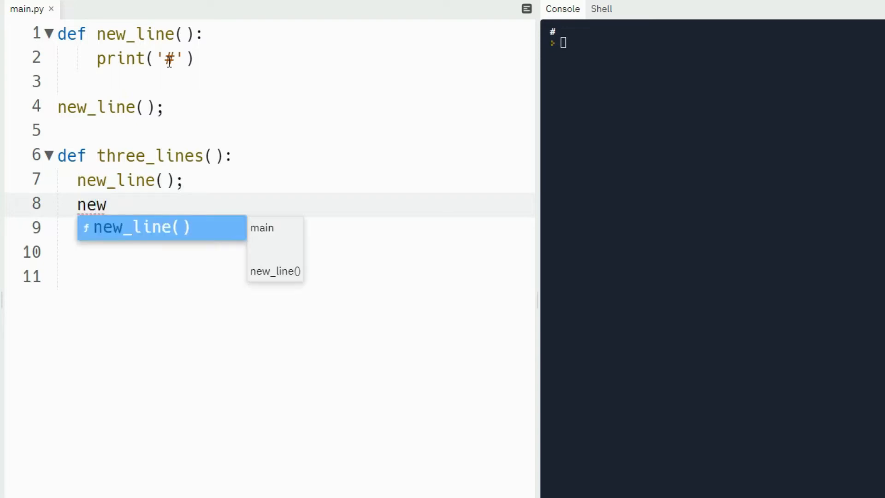
type("_line")
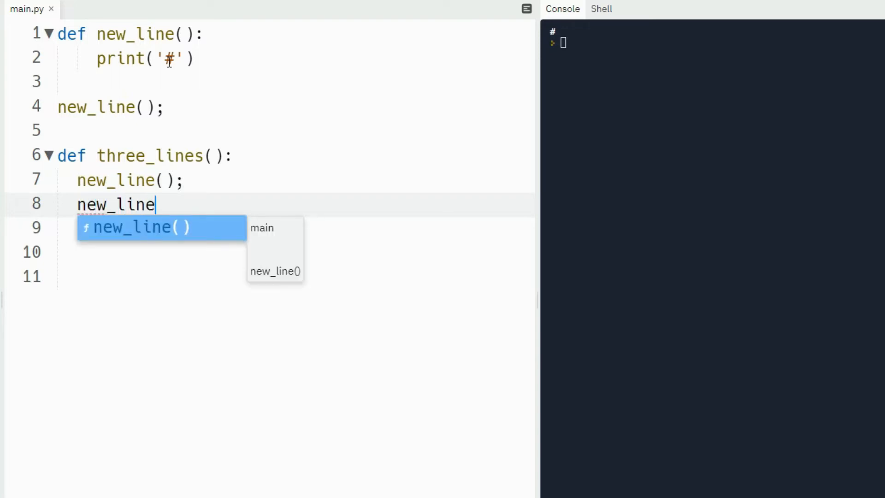
key("Tab")
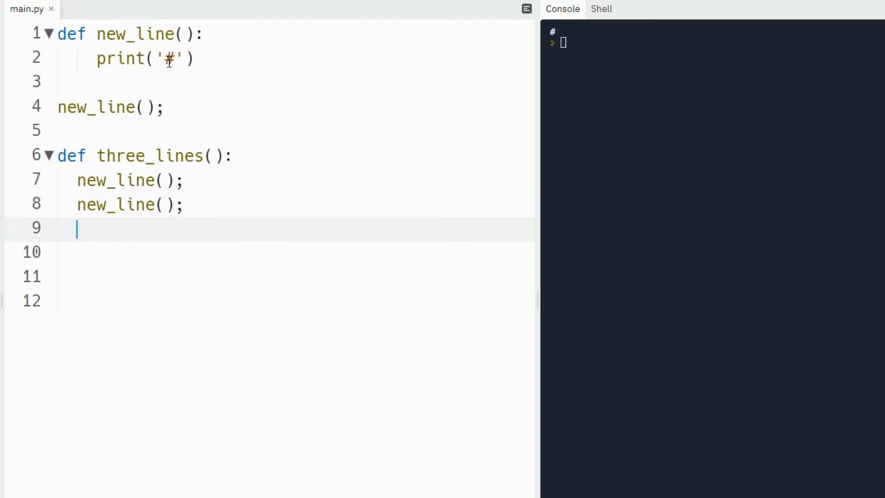
type("new")
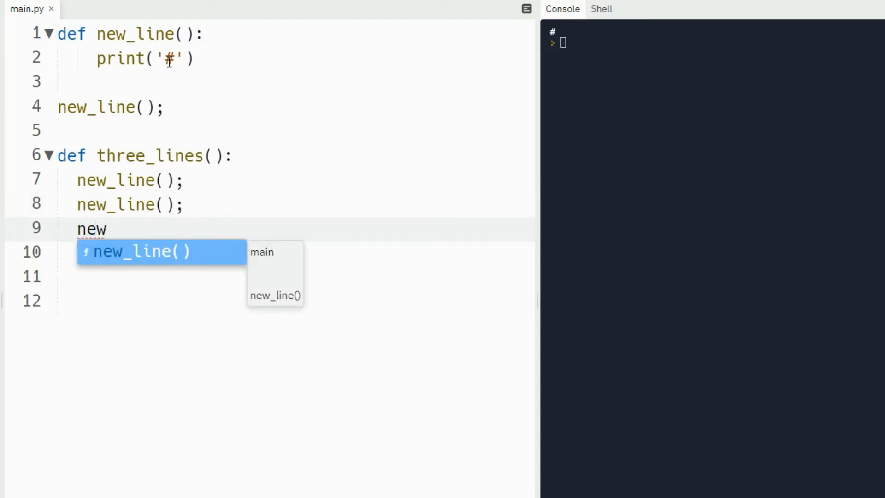
type("_line")
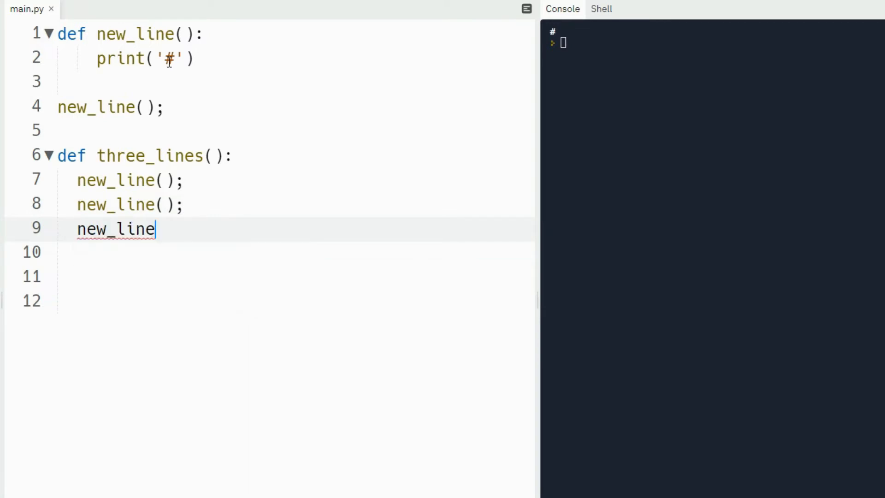
type("(")
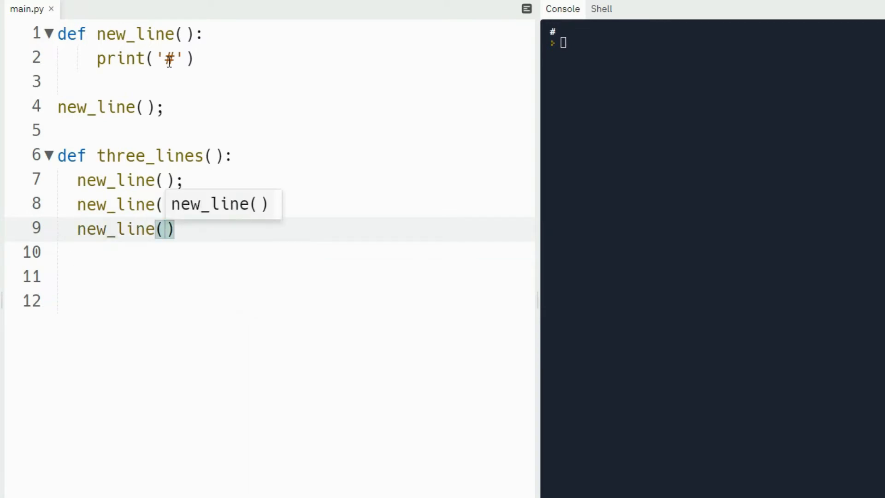
type(";")
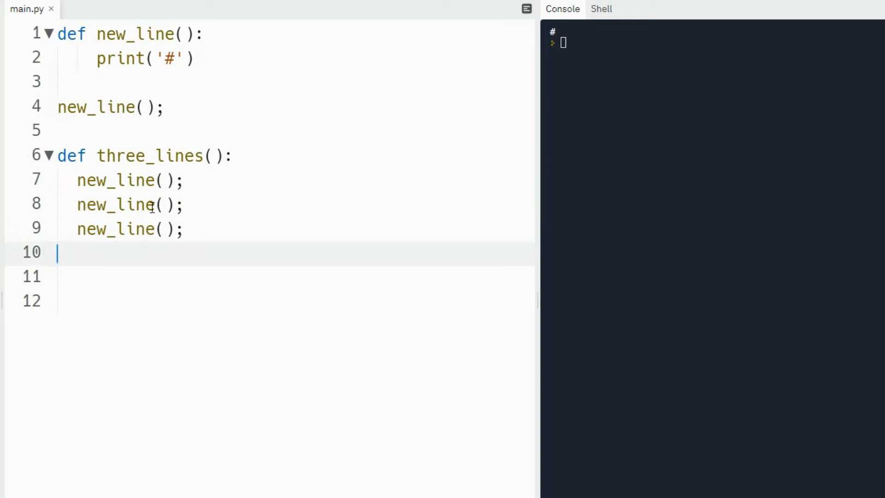
mouse_move(206, 238)
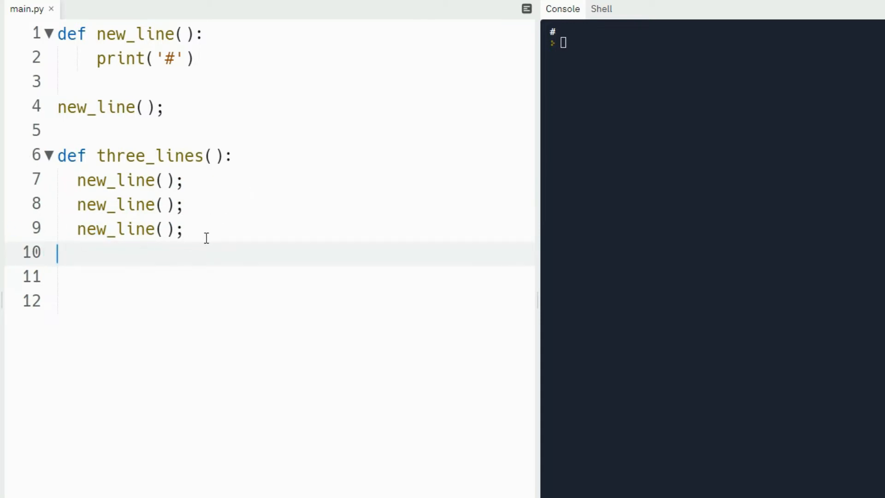
Call three_lines(); on line 11 and comment out the standalone new_line call on line 4.
key("enter")
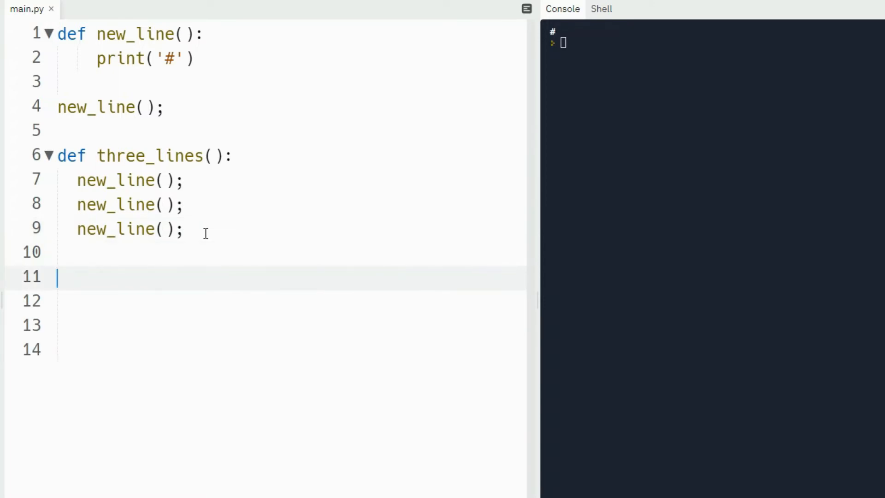
type("t")
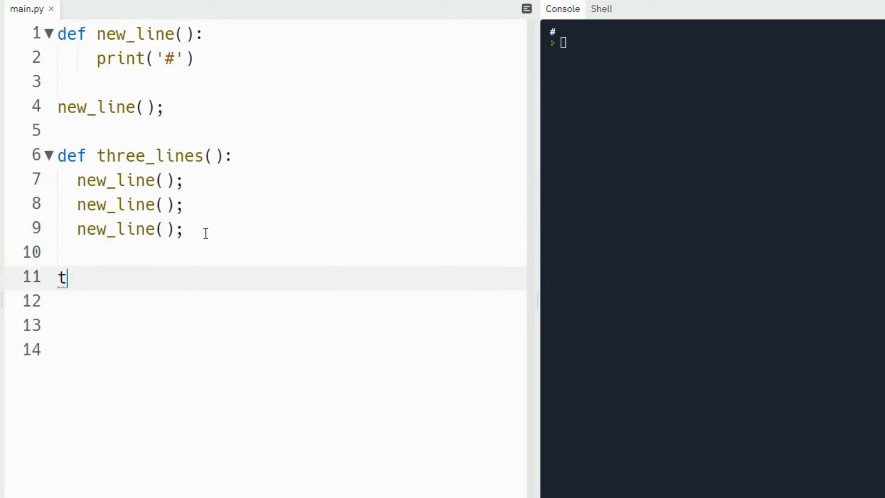
type("hr")
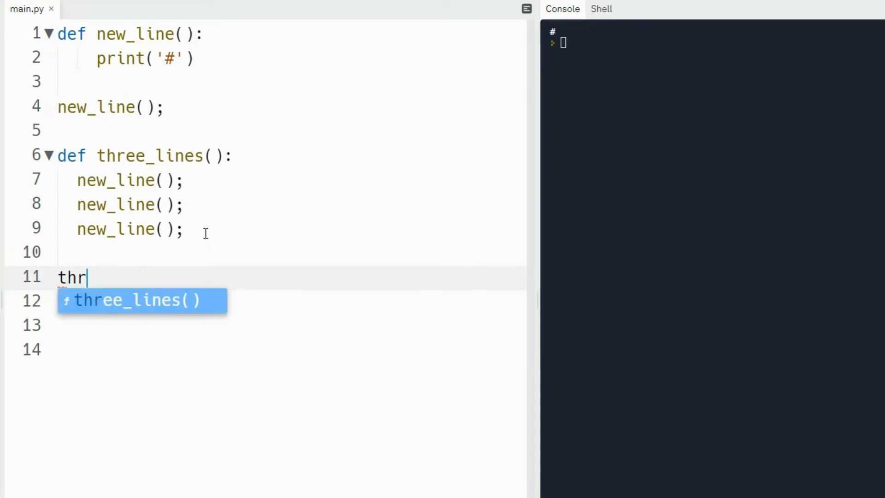
type("ee_lines(")
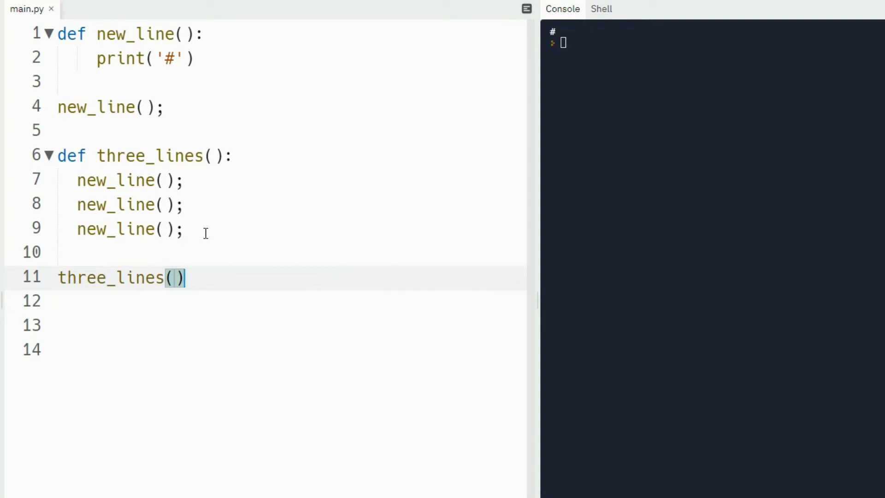
type(";")
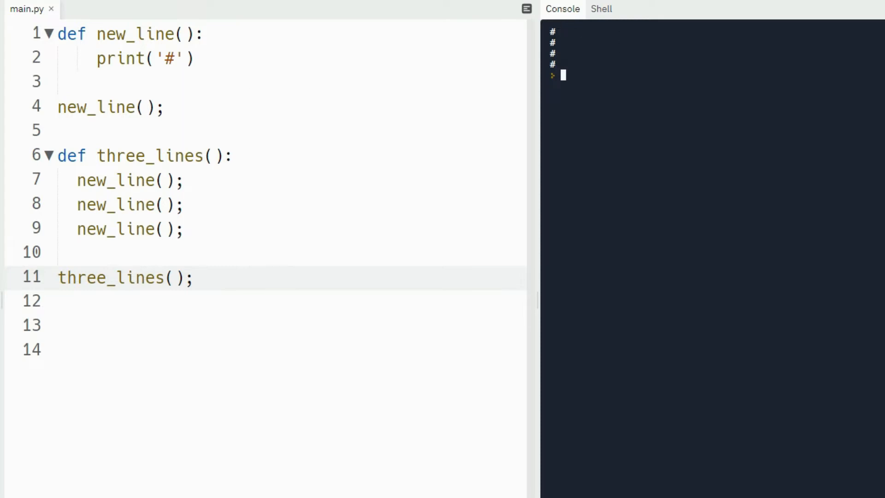
left_click(59, 108)
type("#")
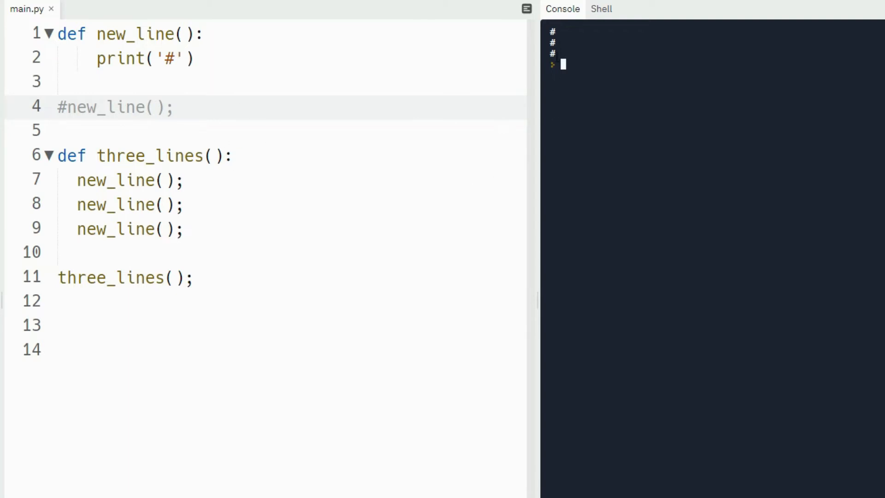
Start typing the note '3 x 3' right after the three_lines(); call on line 11.
left_click(195, 277)
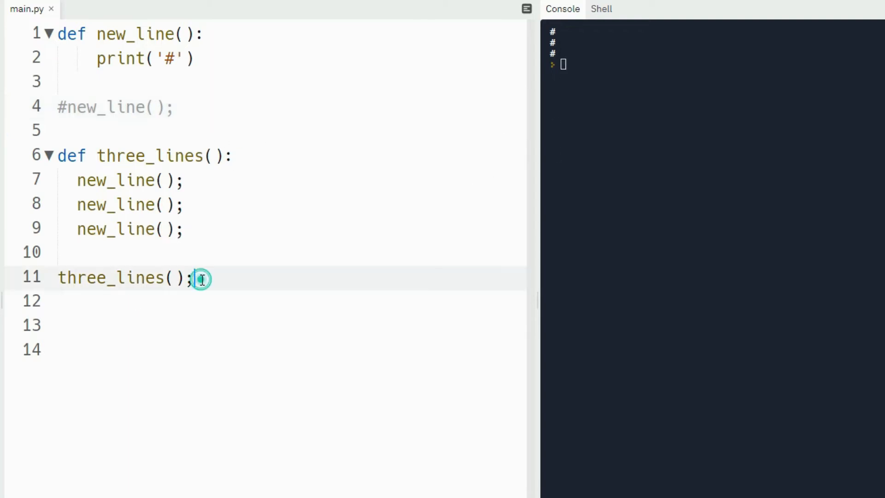
mouse_move(201, 278)
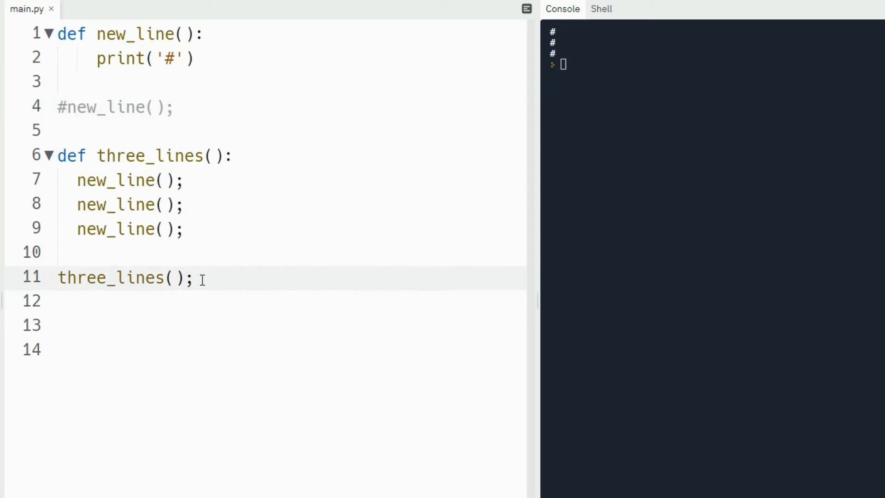
left_click(193, 277)
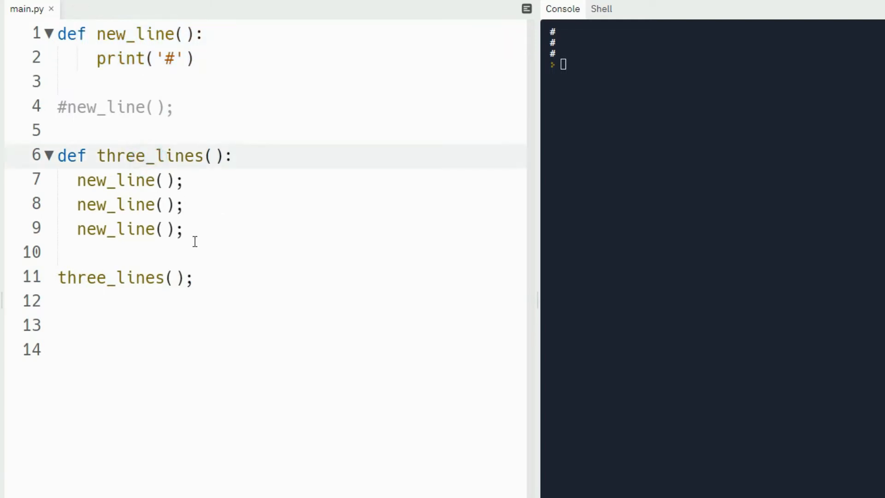
mouse_move(217, 289)
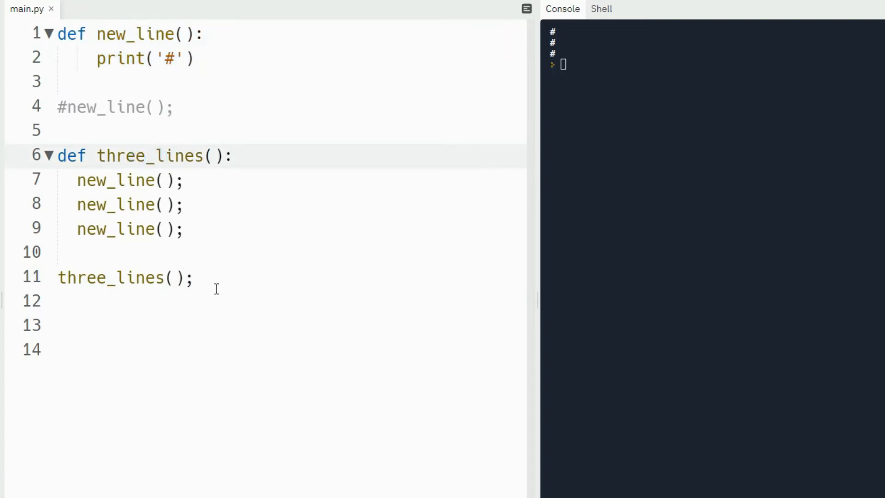
type("3 x 3")
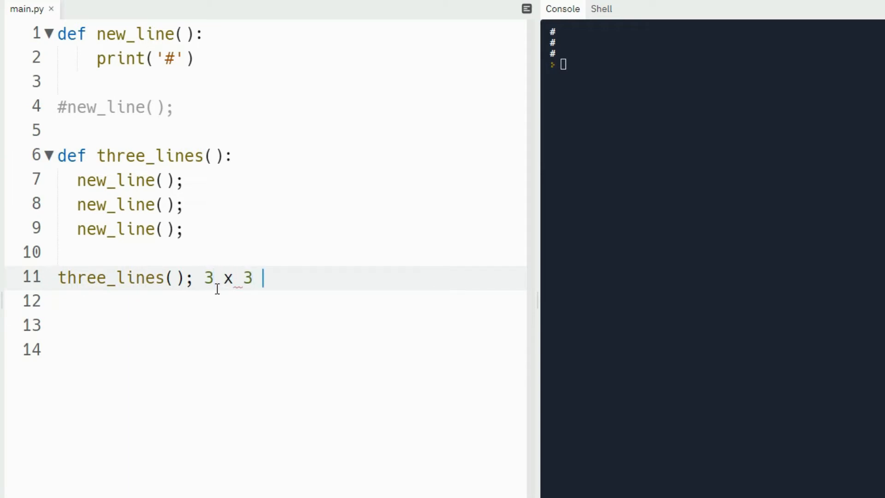
Erase the note, define nine_lines with three three_lines() calls and comment out line 11.
type("= 9line")
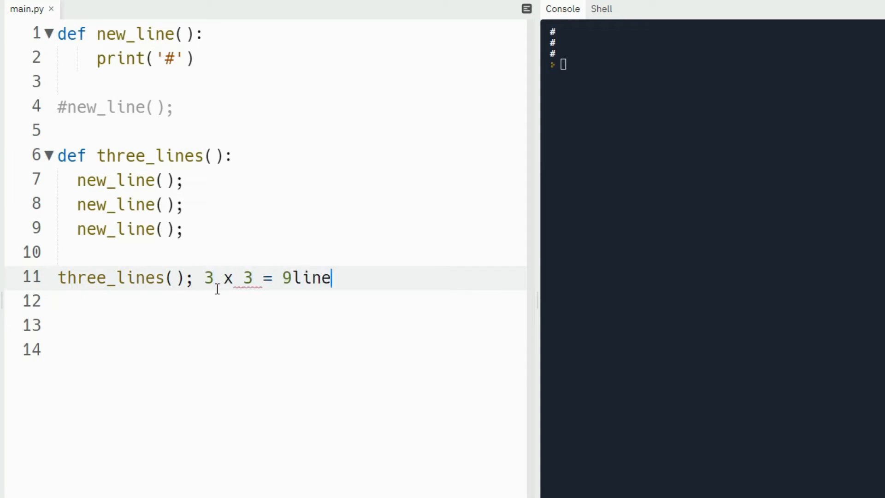
key("BackSpace")
type("def nine_lines():")
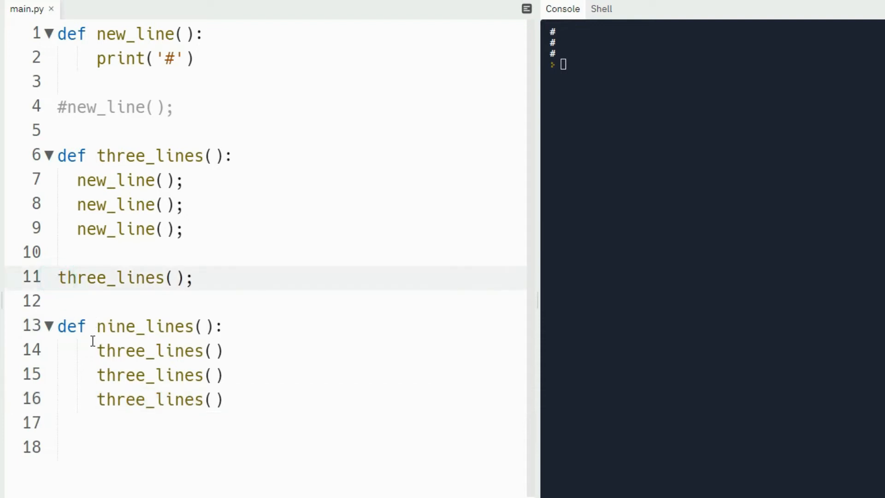
type("#")
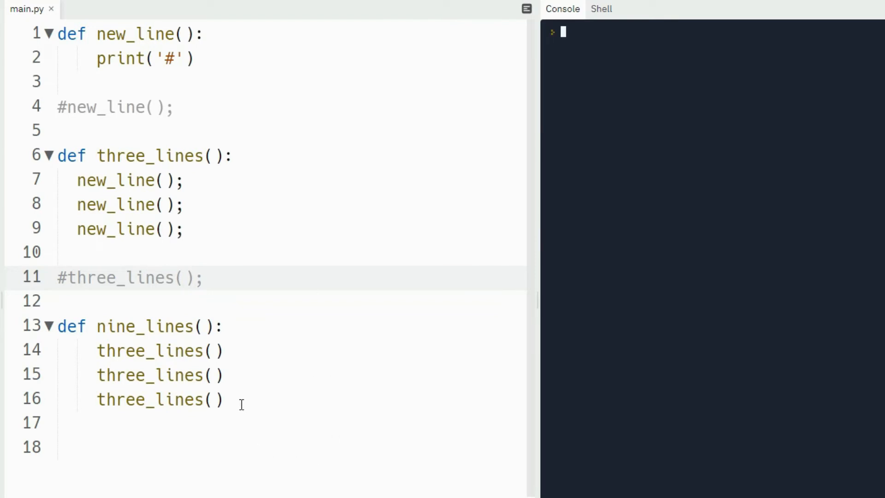
Add a nine_lines(); call on line 18 and run to print nine # lines.
key("enter")
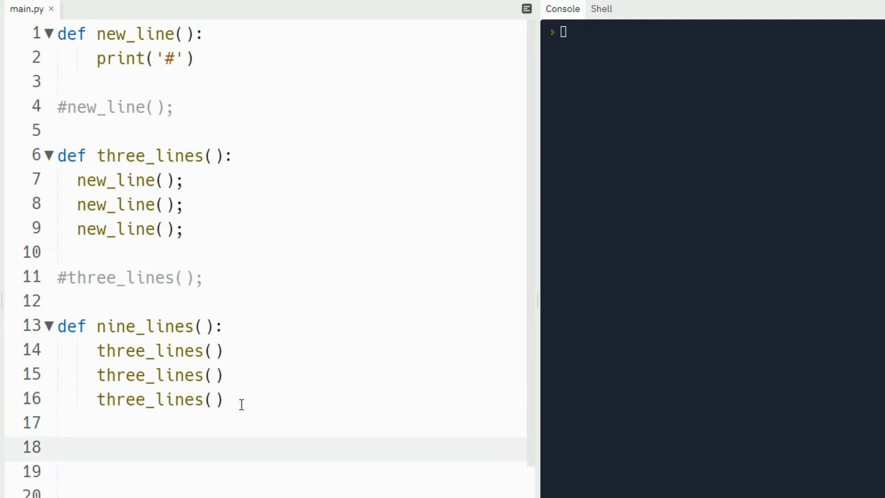
type("nine_lines")
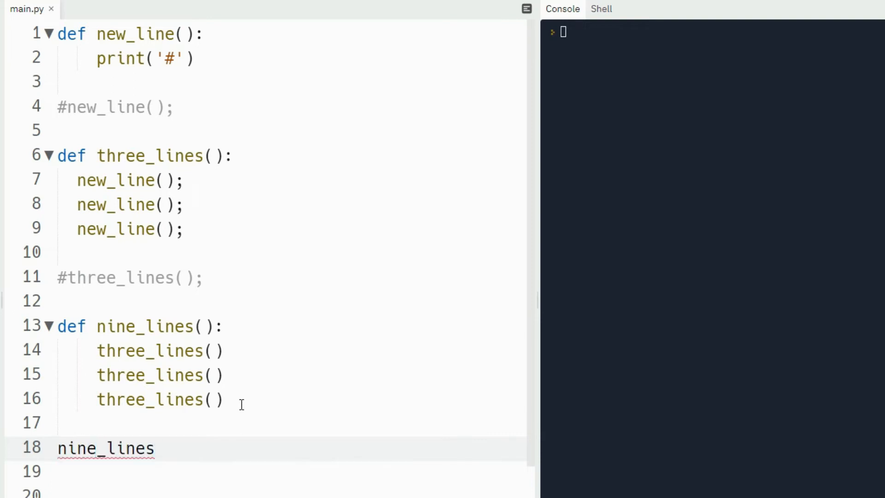
type("()")
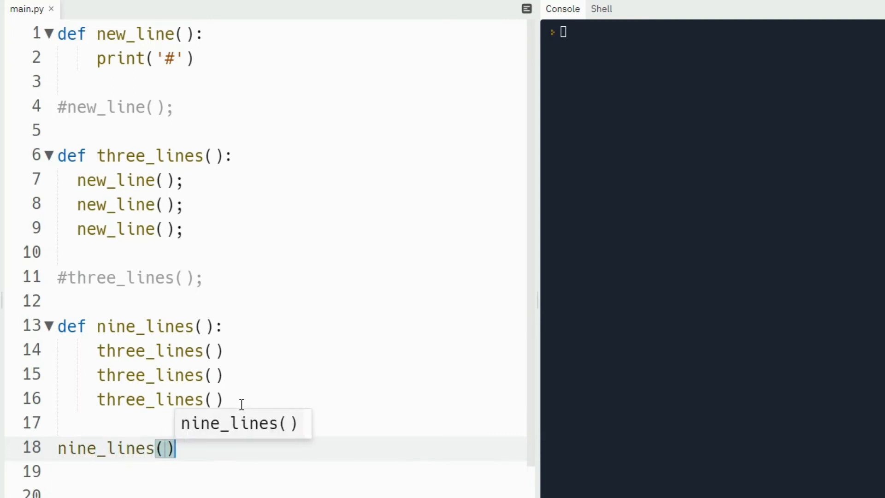
type(";")
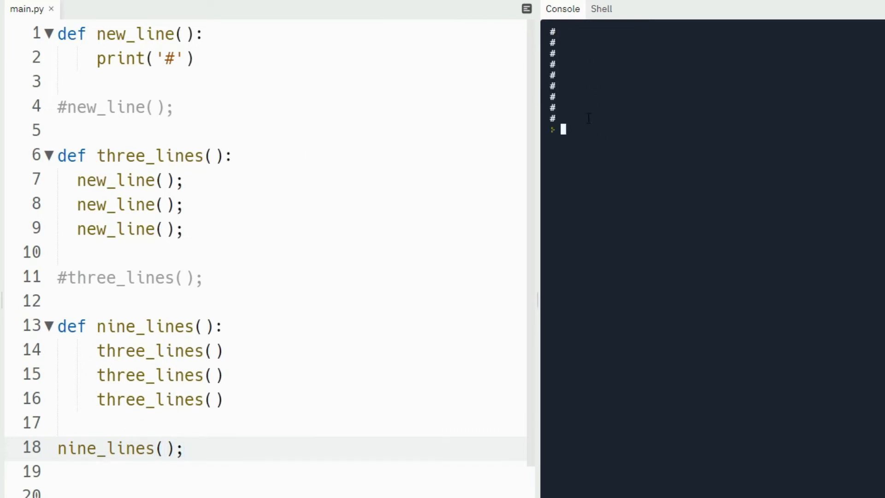
mouse_move(427, 182)
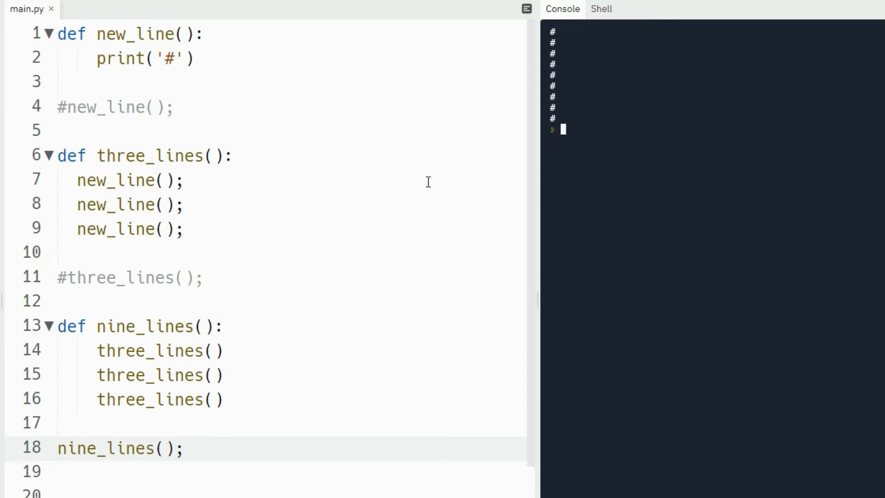
mouse_move(177, 62)
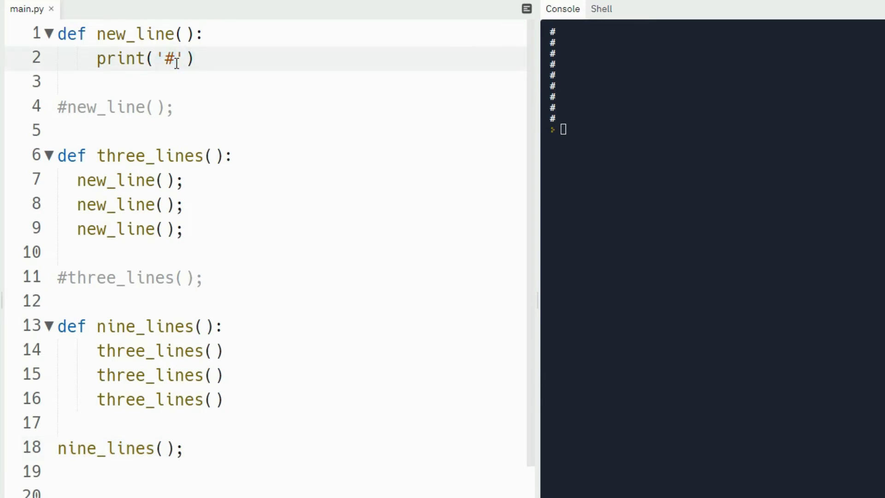
Change new_line's print('#') on line 2 to print('*') and rerun for nine asterisk lines.
key("Backspace")
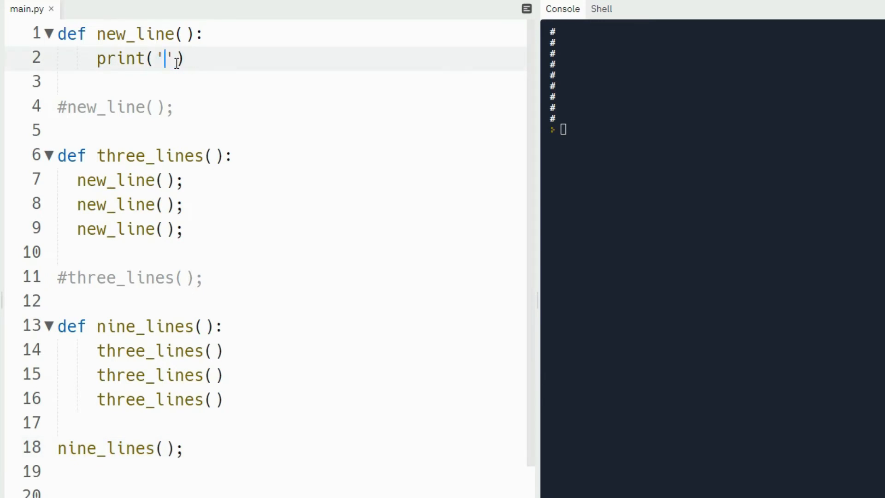
type(".")
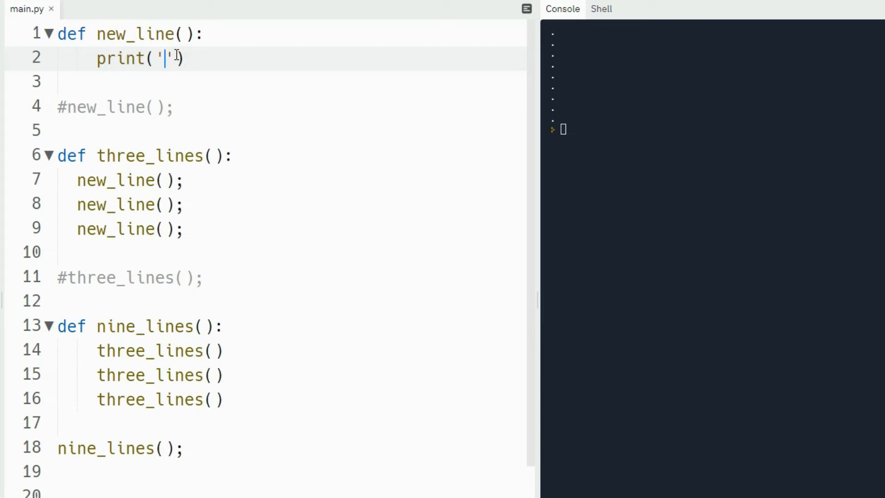
type("#")
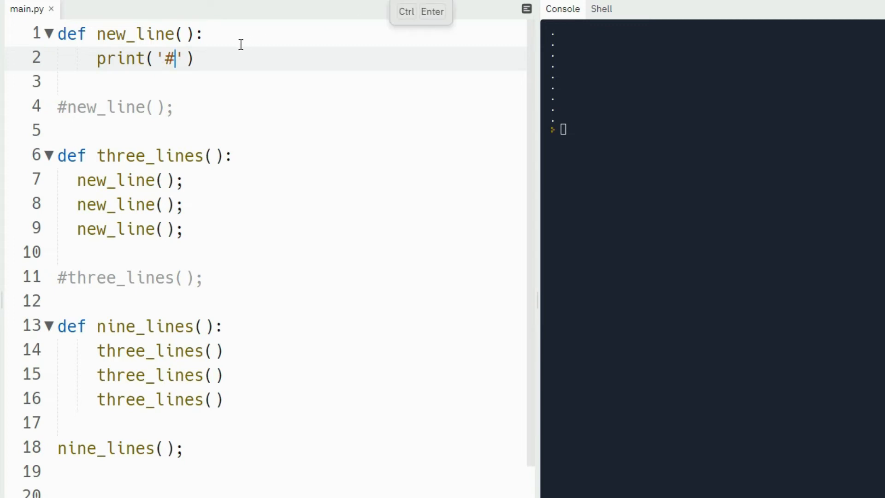
key("Backspace")
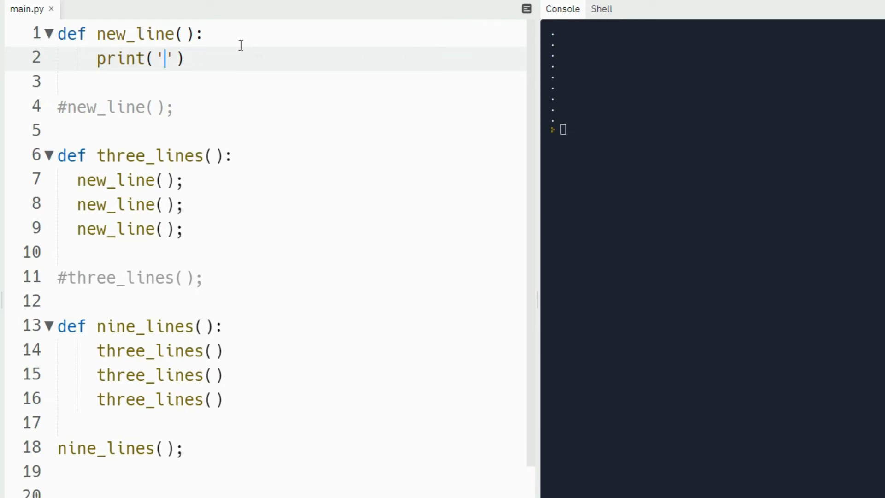
type("*")
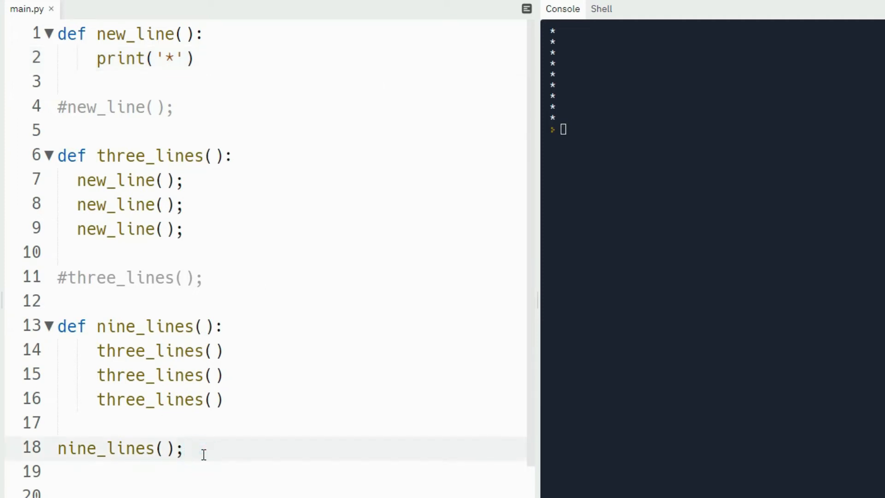
Comment out the nine_lines call and write clear_screen with new_line, two three_lines and two nine_lines calls.
left_click(183, 448)
type("#")
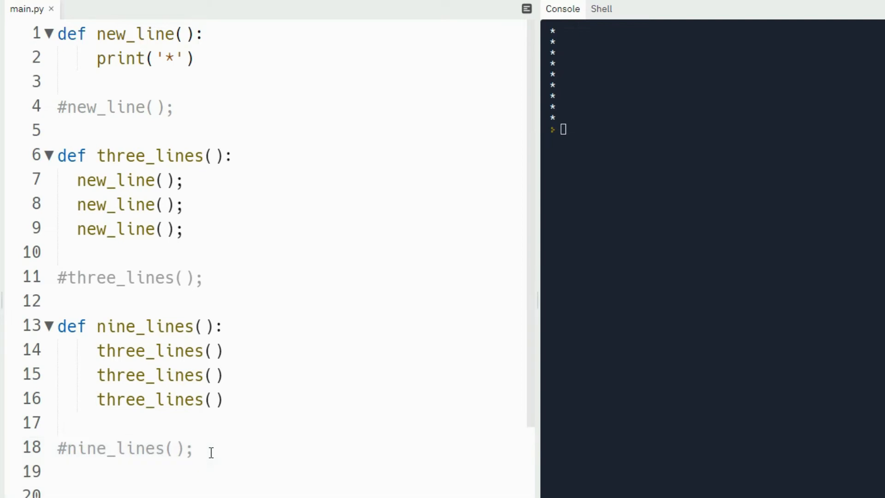
scroll("down", 3)
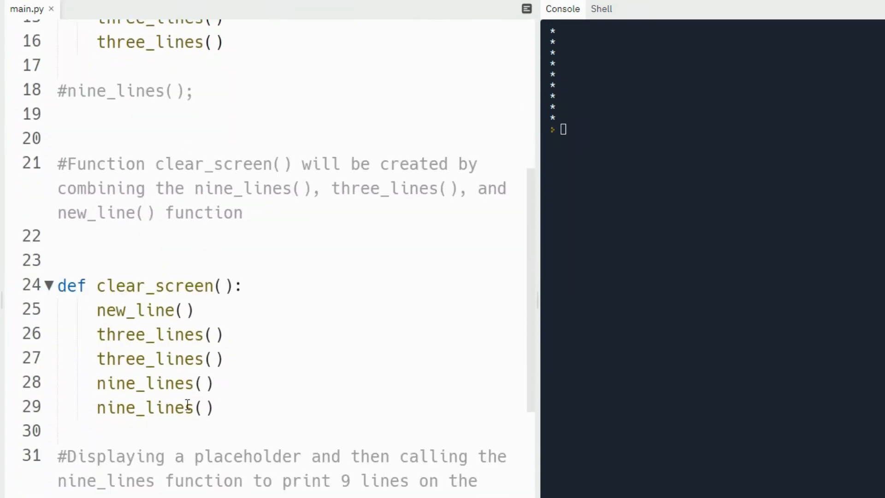
left_click(203, 407)
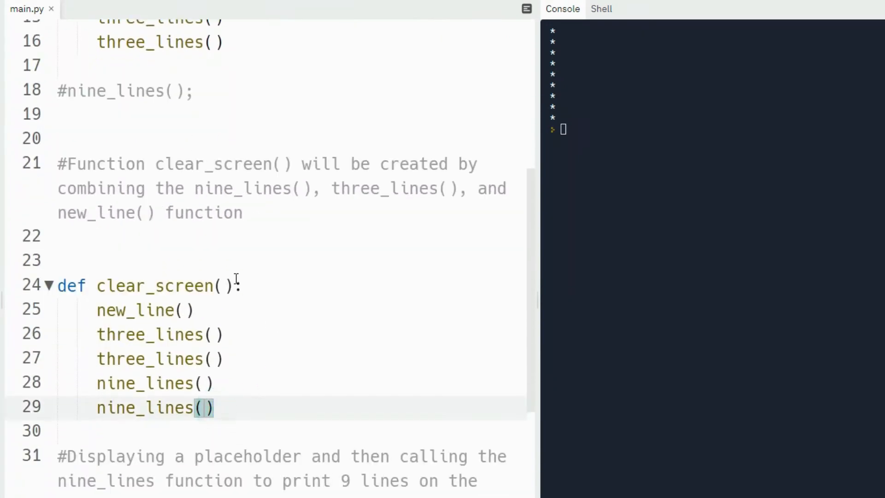
scroll("down", 3)
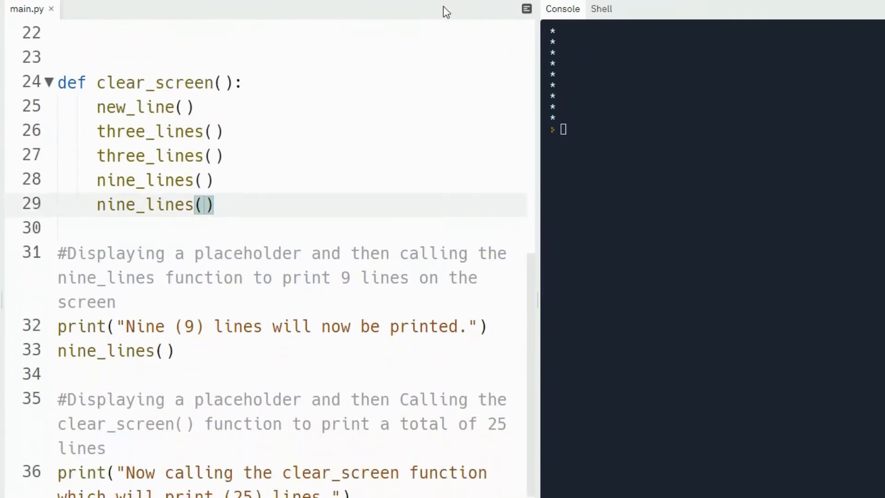
Run main.py with F5 and check the console for the 9-line and 25-line asterisk prints.
key("F5")
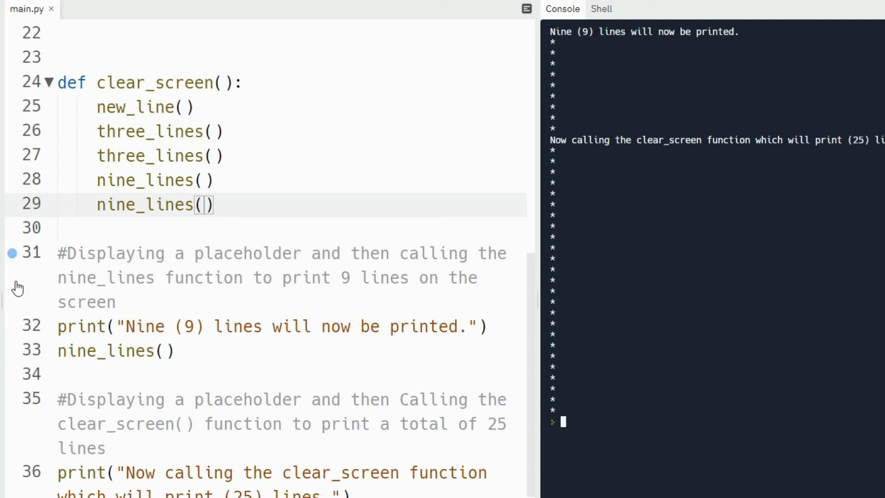
left_click(56, 326)
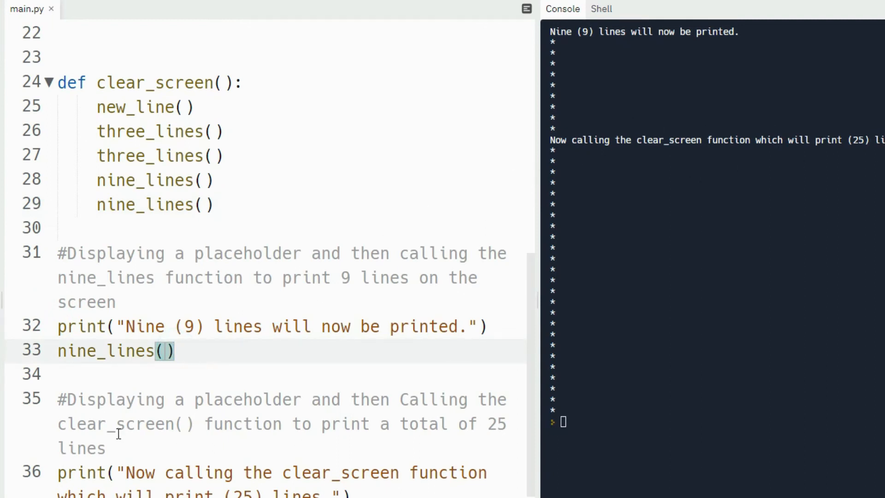
mouse_move(387, 421)
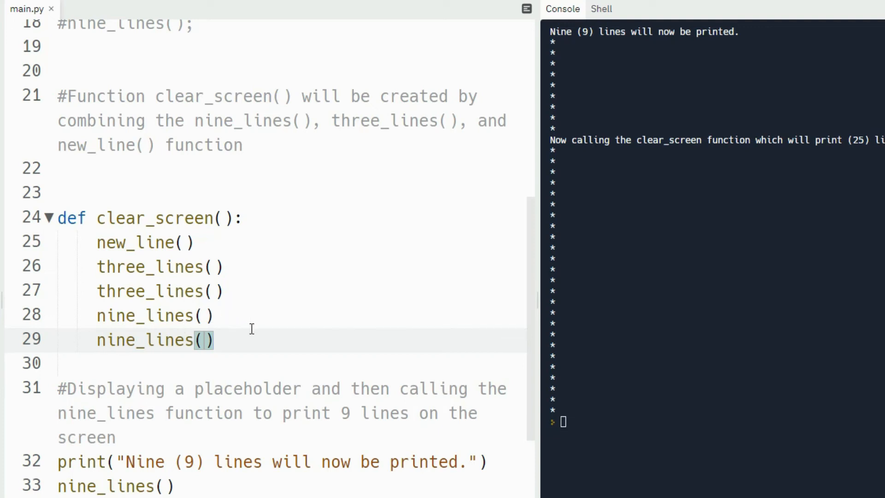
type("2_c")
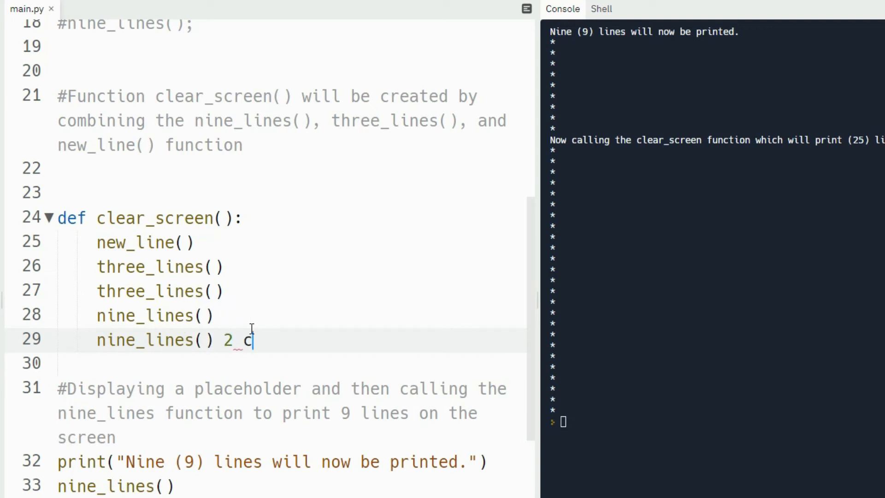
type("x 9 =")
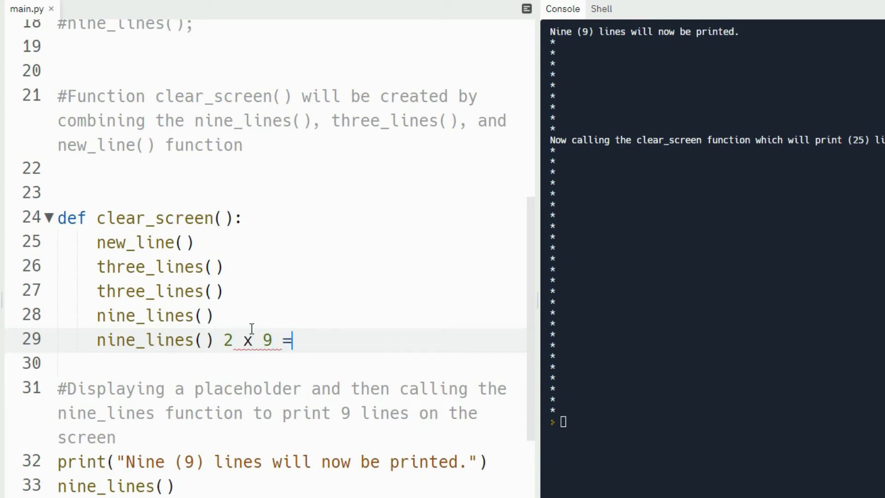
type("18")
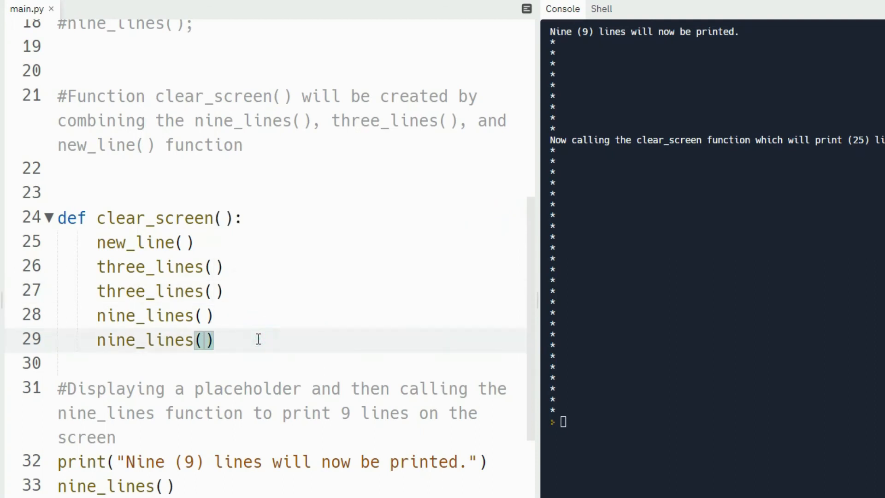
type("18")
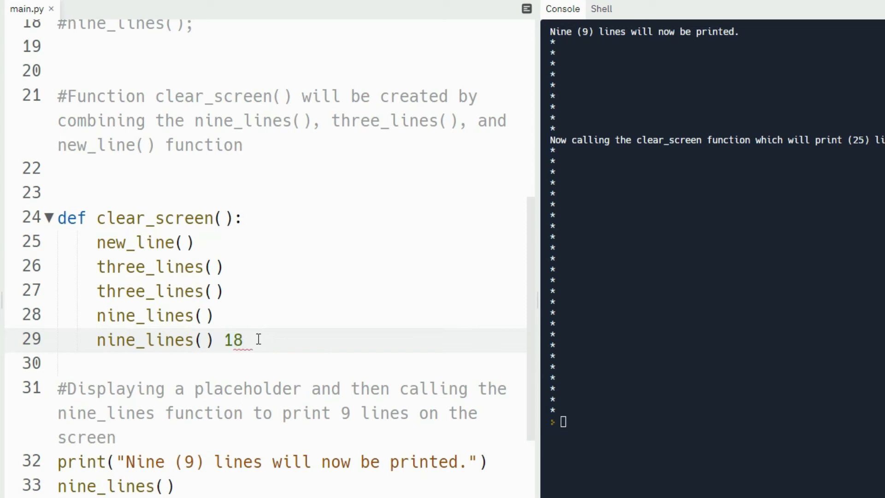
type("+ 3")
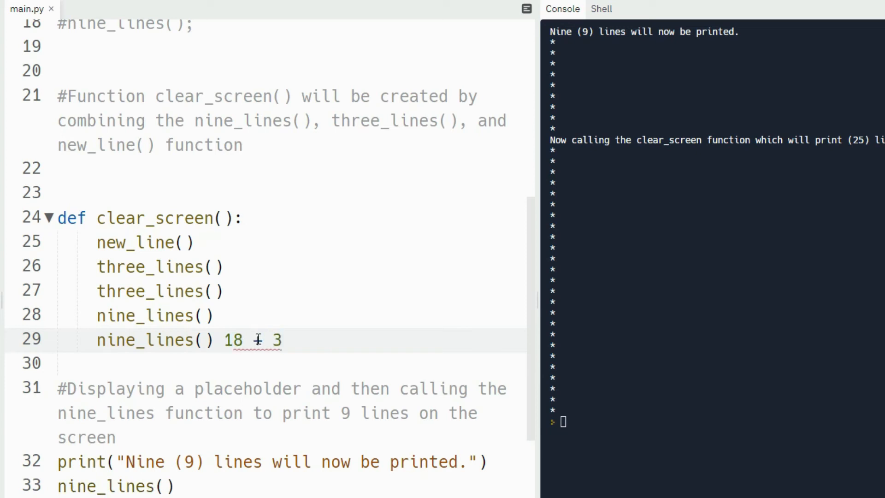
type("= 2")
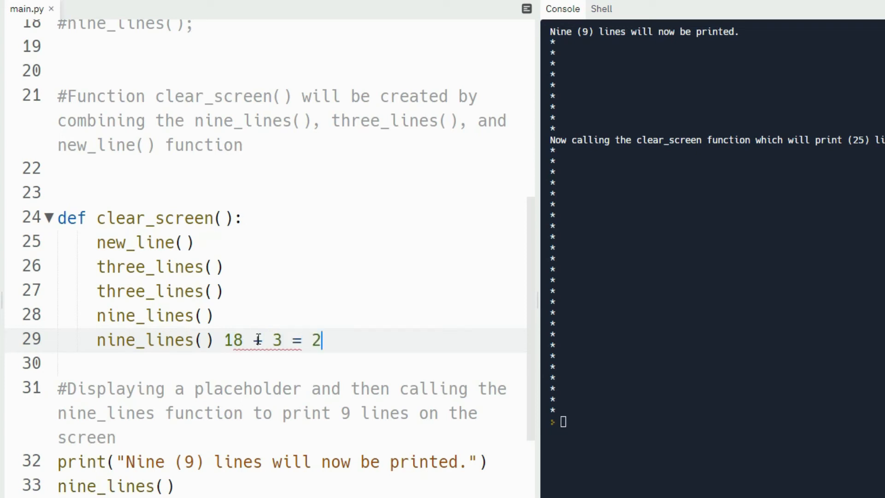
type("1")
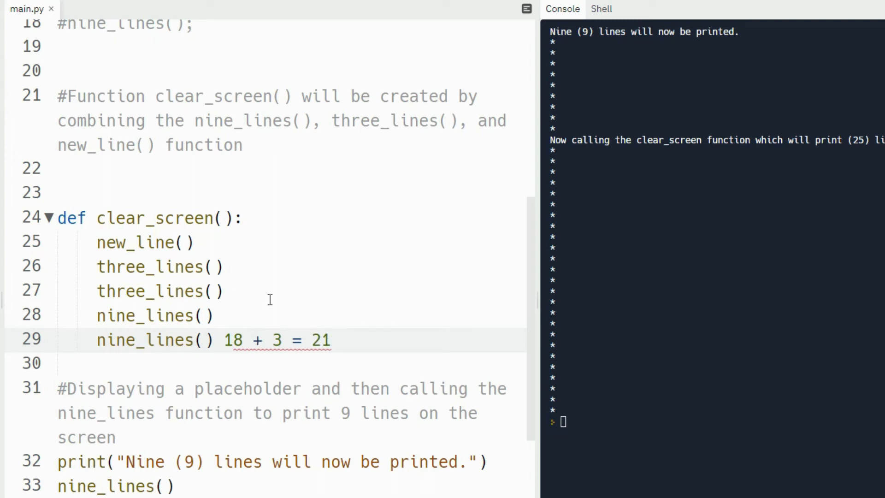
left_click(332, 340)
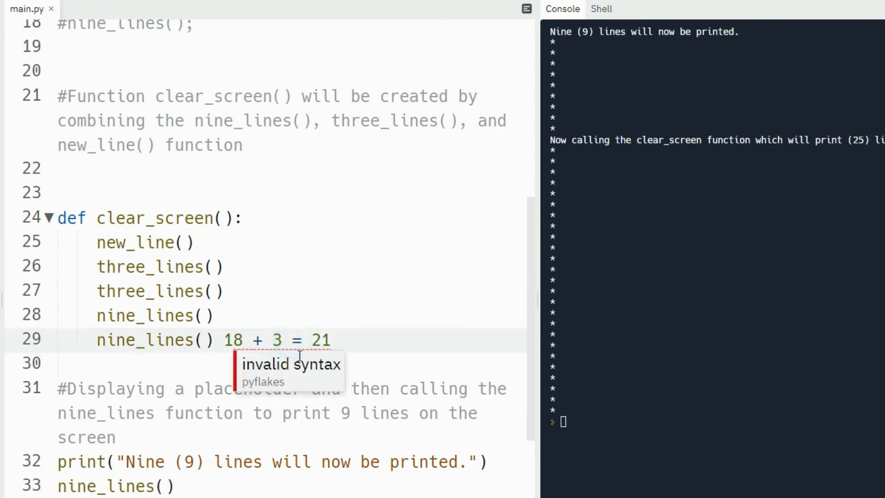
type("+ 3")
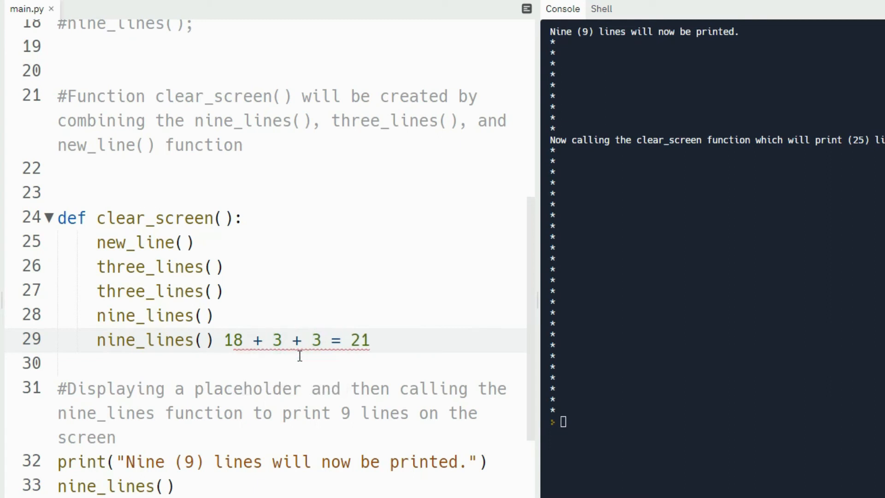
type("+")
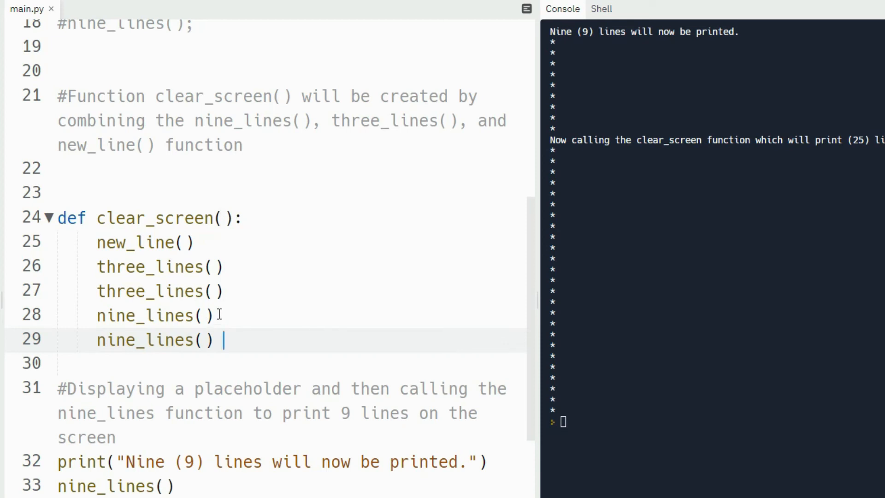
left_click(208, 315)
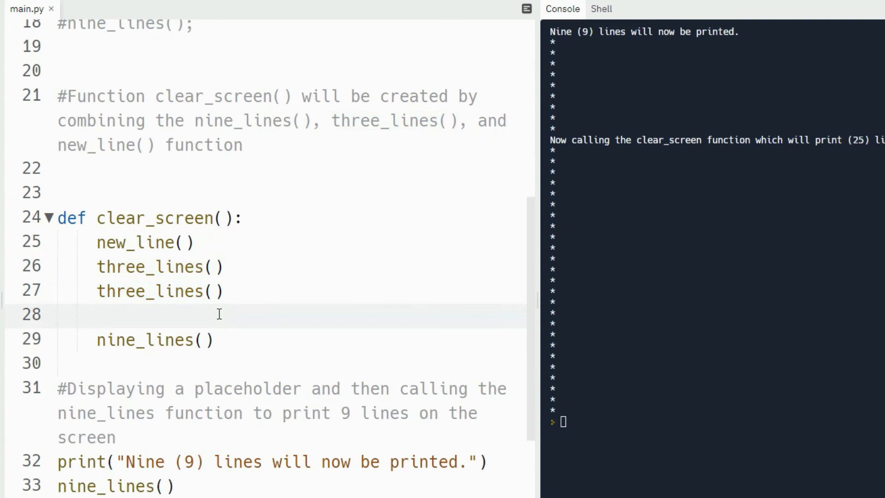
type("three_lines()")
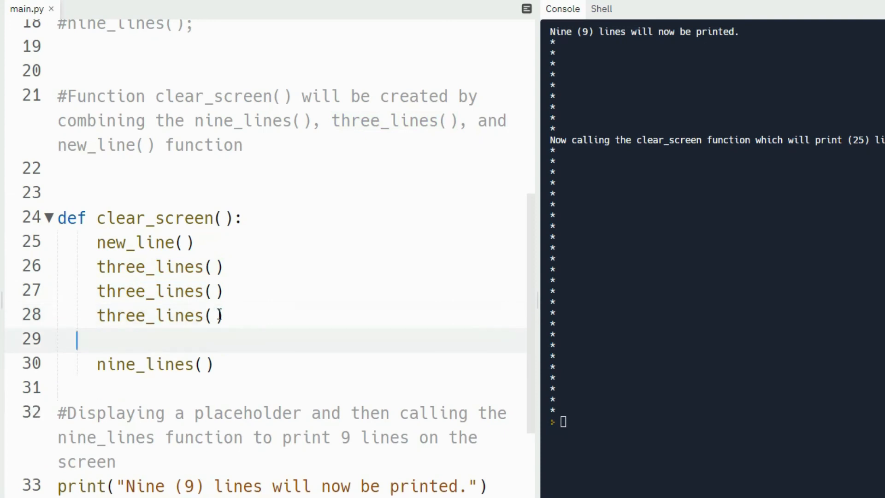
type("three_lines()")
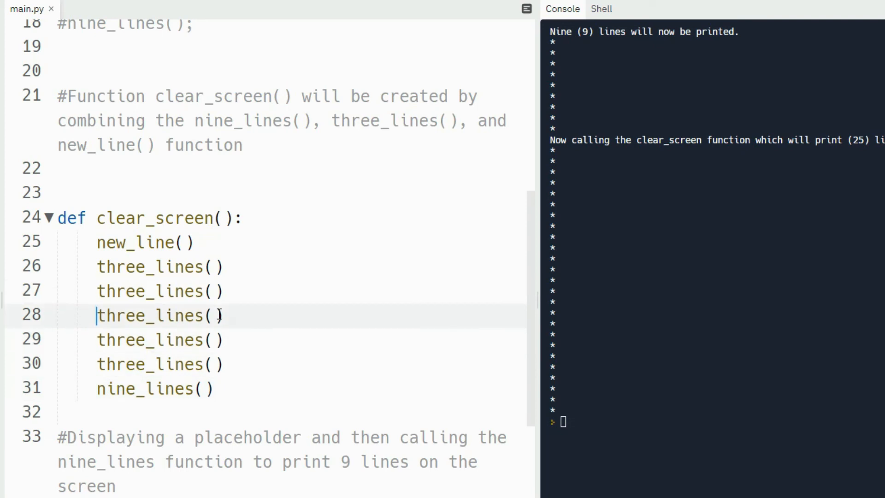
left_click(160, 340)
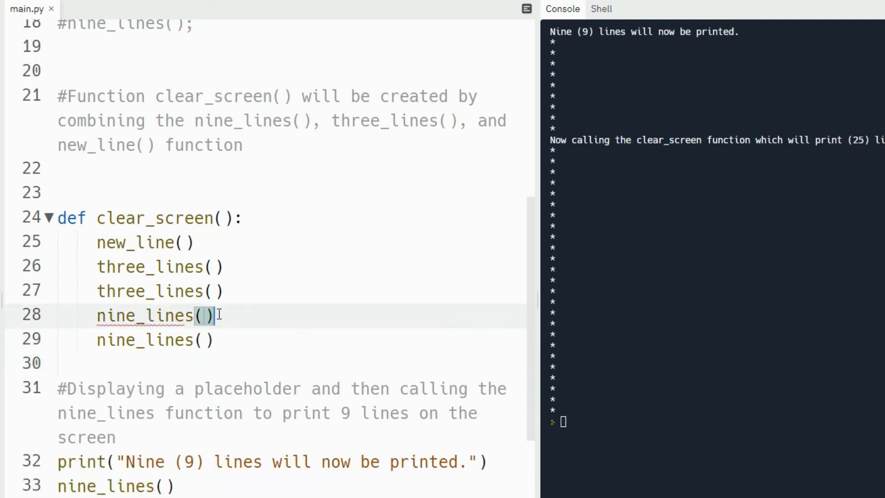
key("Backspace")
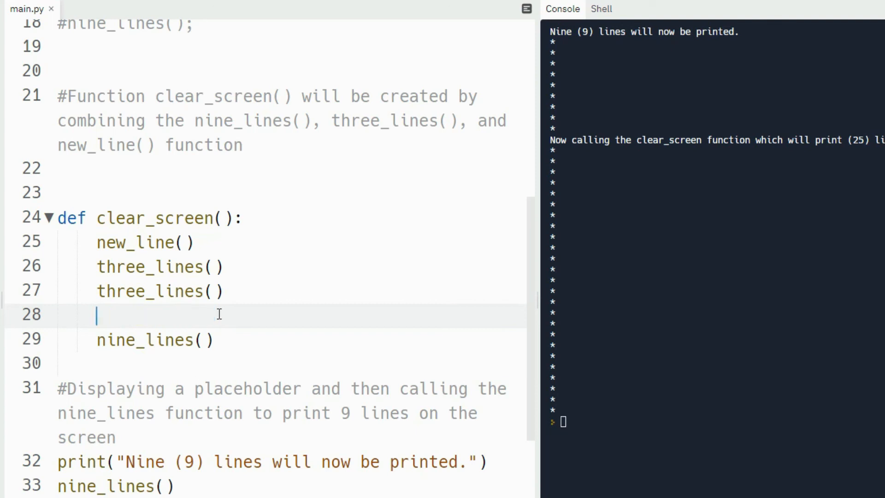
type("three_lines()")
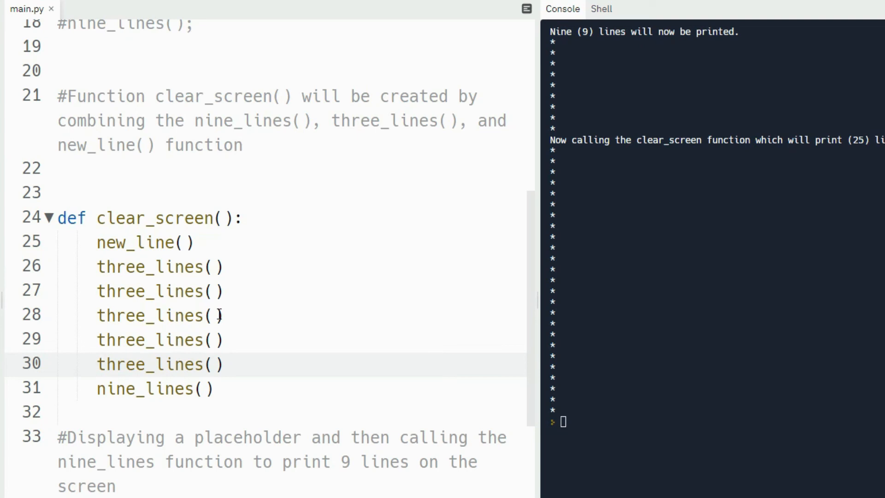
left_click(97, 364)
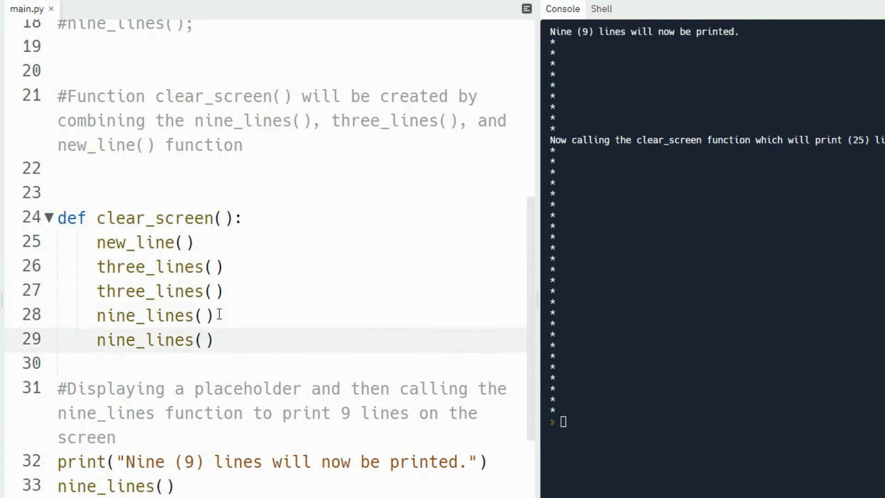
left_click(224, 388)
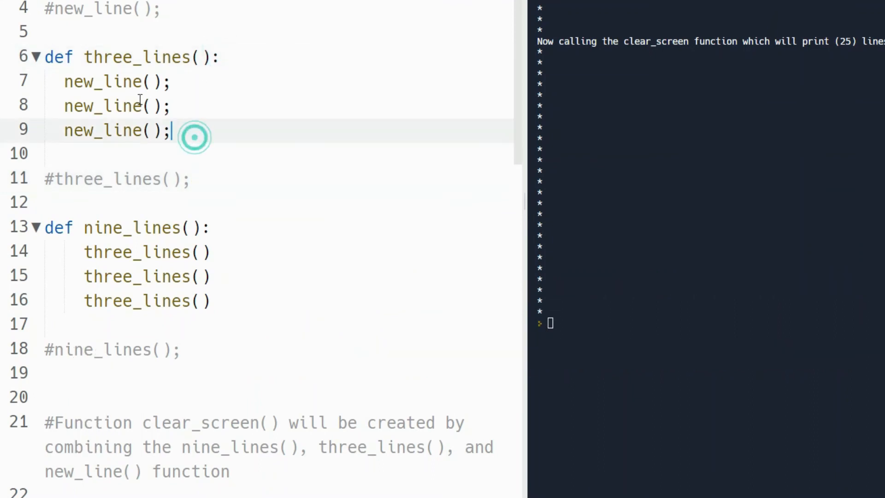
left_click_drag(45, 56, 171, 130)
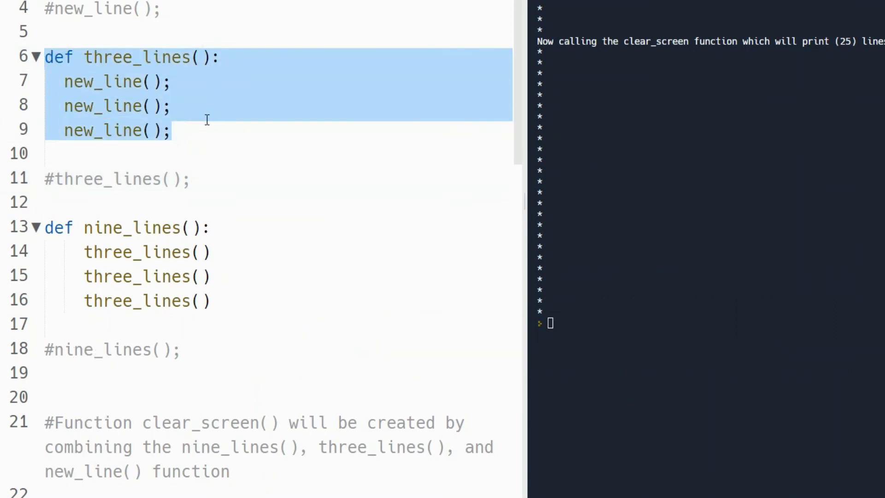
left_click(156, 178)
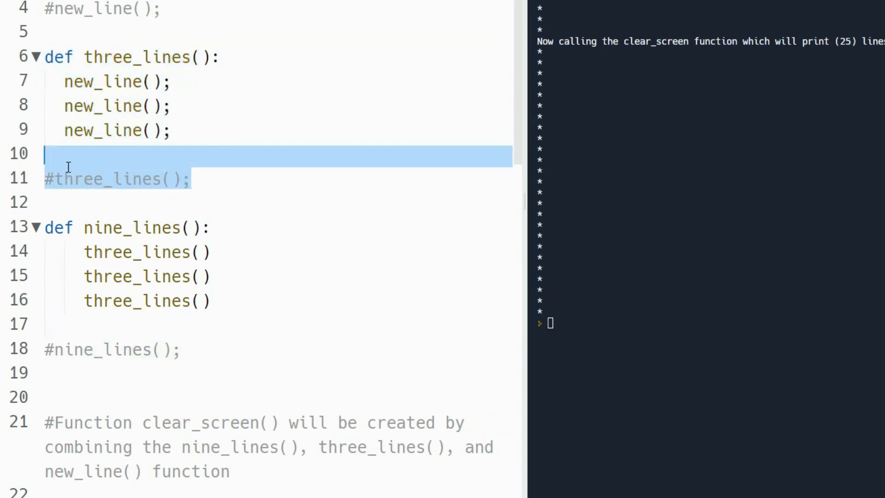
scroll("down", 3)
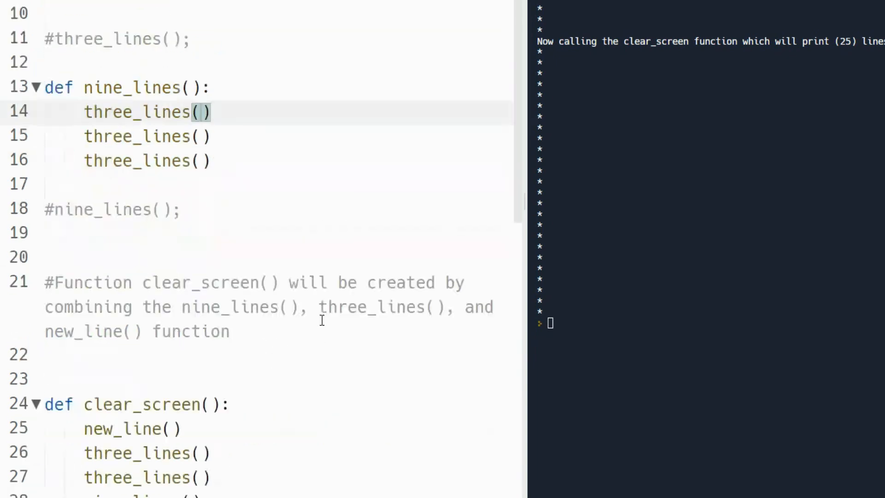
scroll("down", 3)
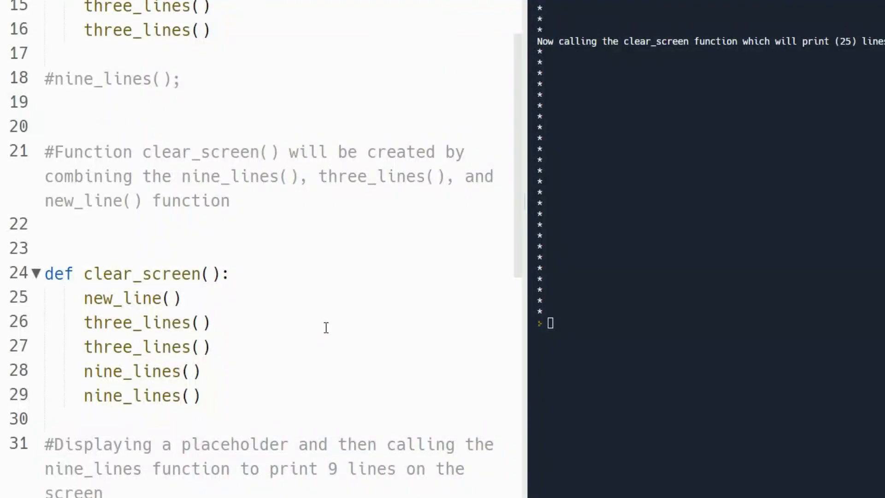